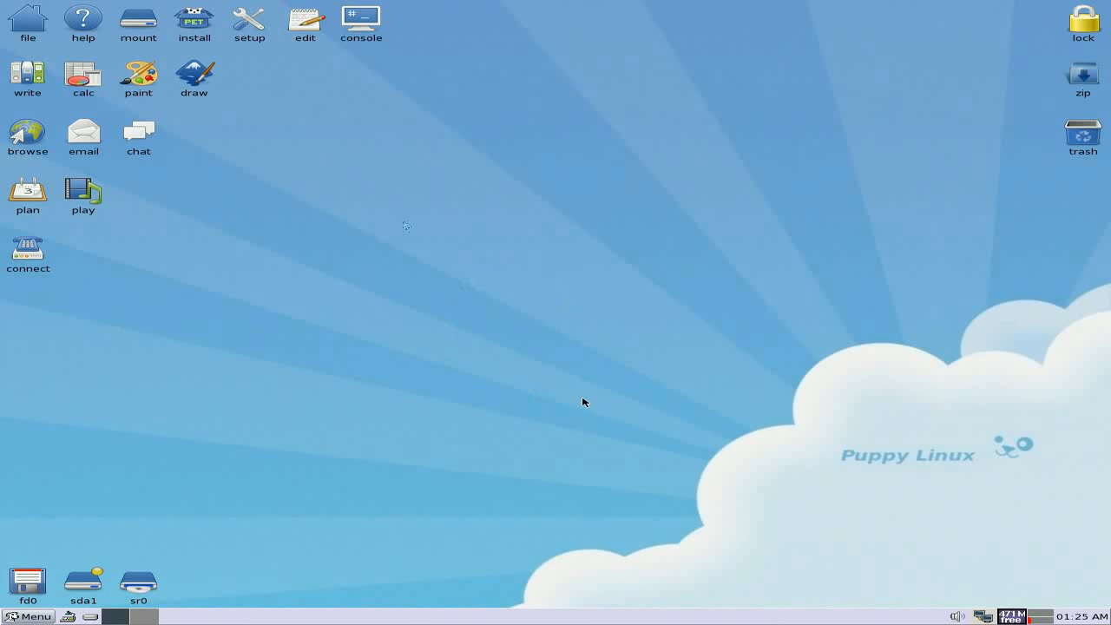
pyautogui.moveTo(604, 264)
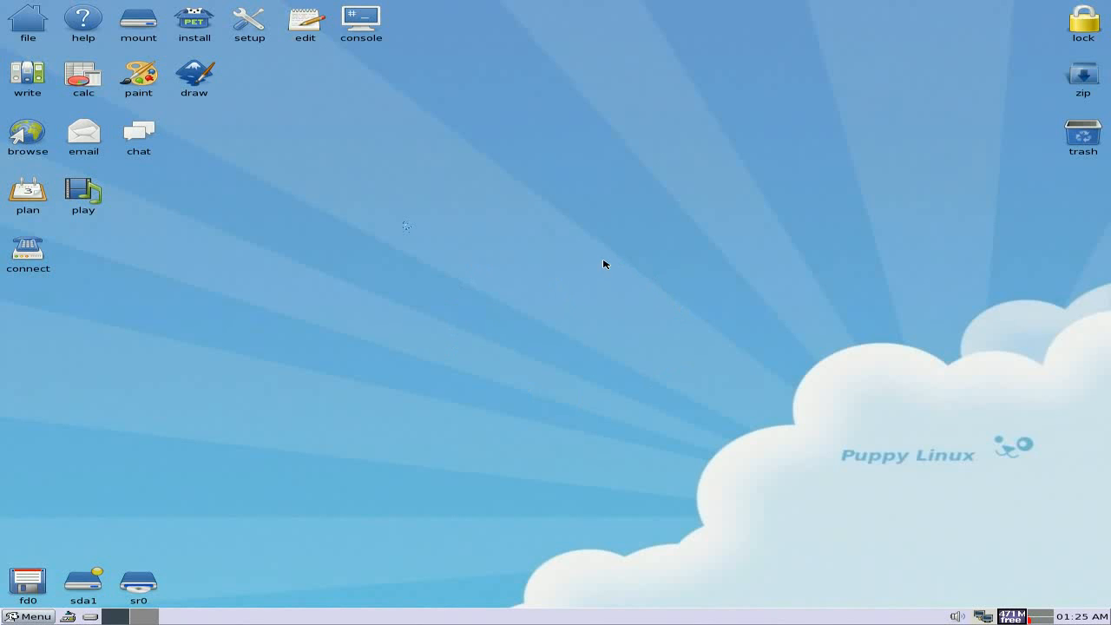
pyautogui.moveTo(571, 260)
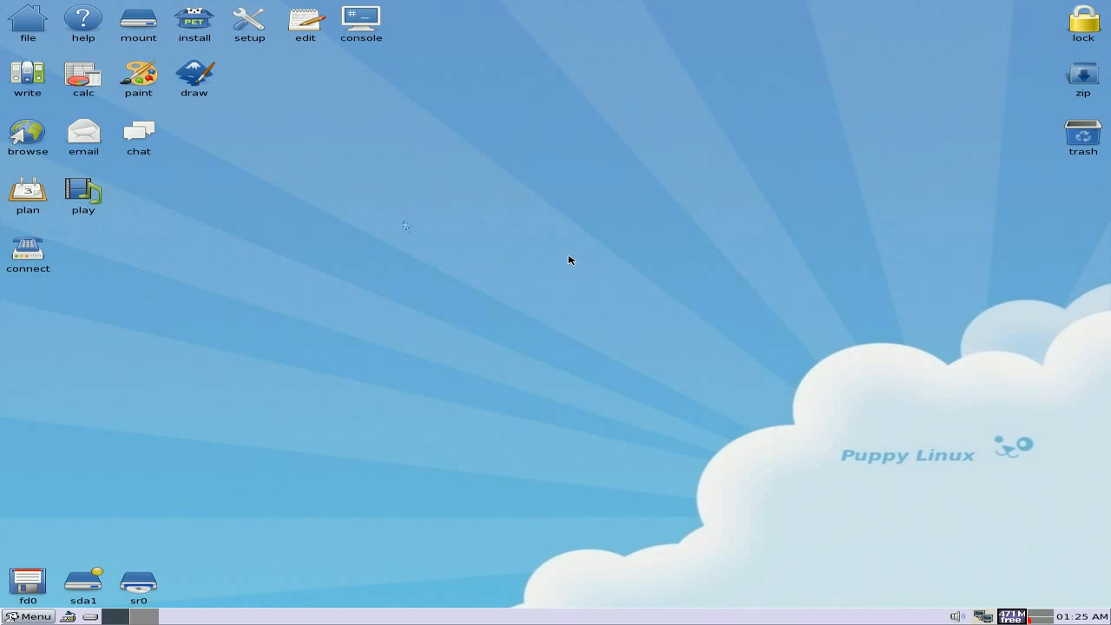
pyautogui.moveTo(188, 54)
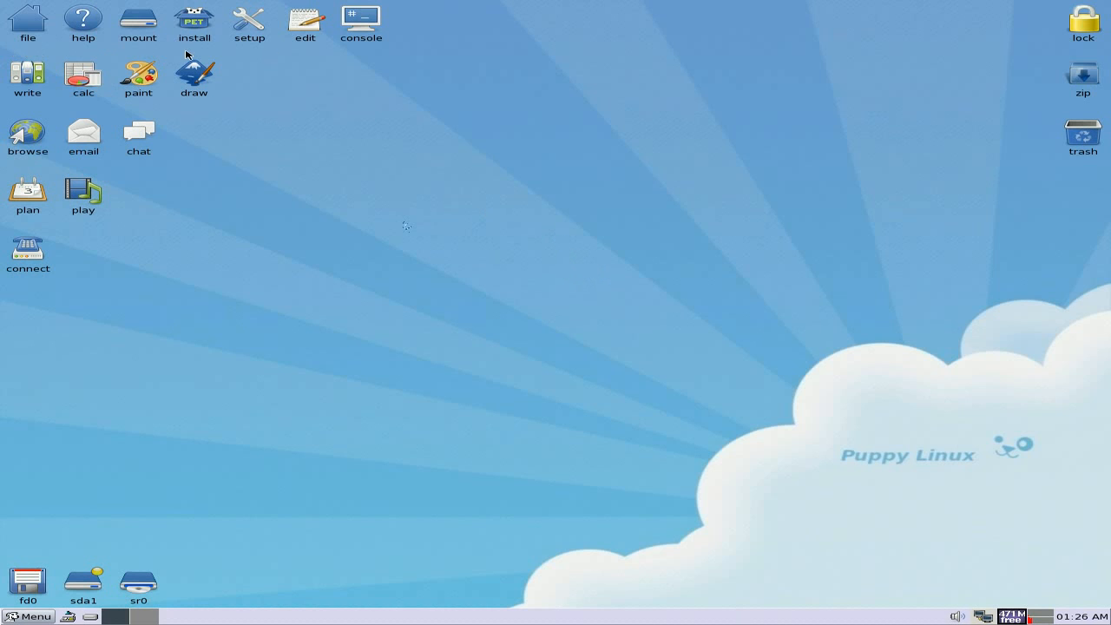
pyautogui.moveTo(26, 78)
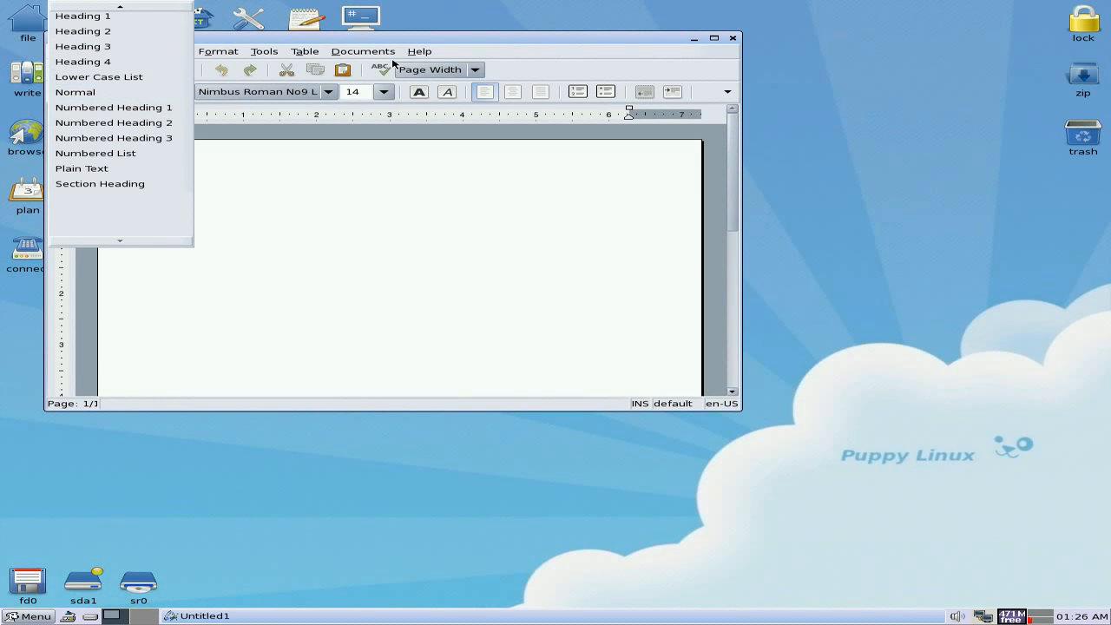
# Close the blank word processor, then the Gnumeric spreadsheet and the SeaMonkey browser, clearing the desktop
pyautogui.click(75, 92)
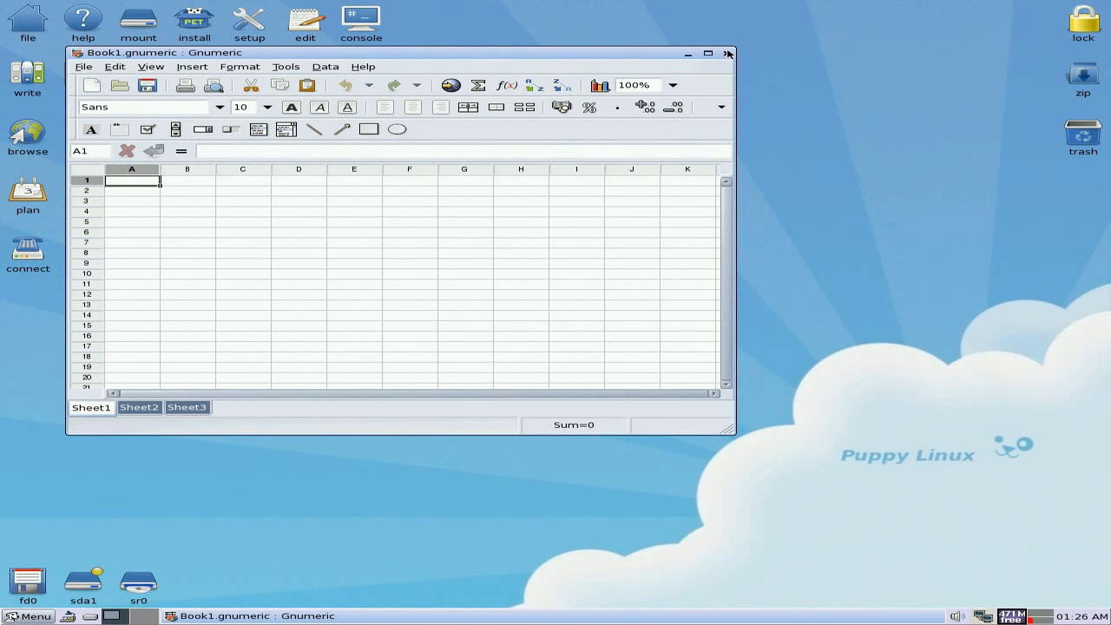
pyautogui.click(727, 52)
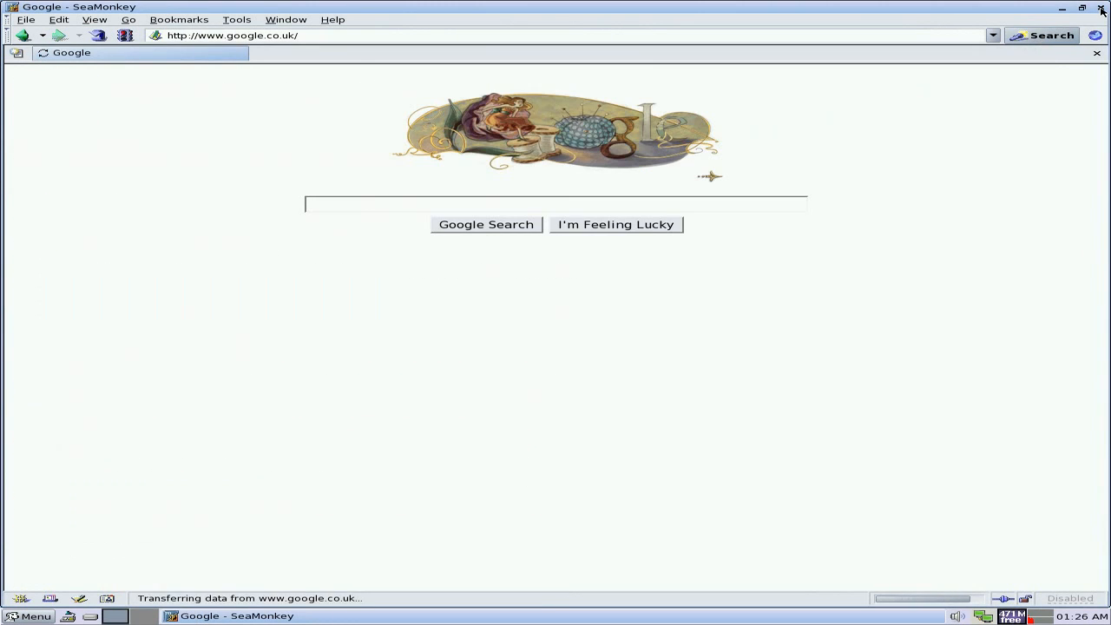
pyautogui.click(1101, 7)
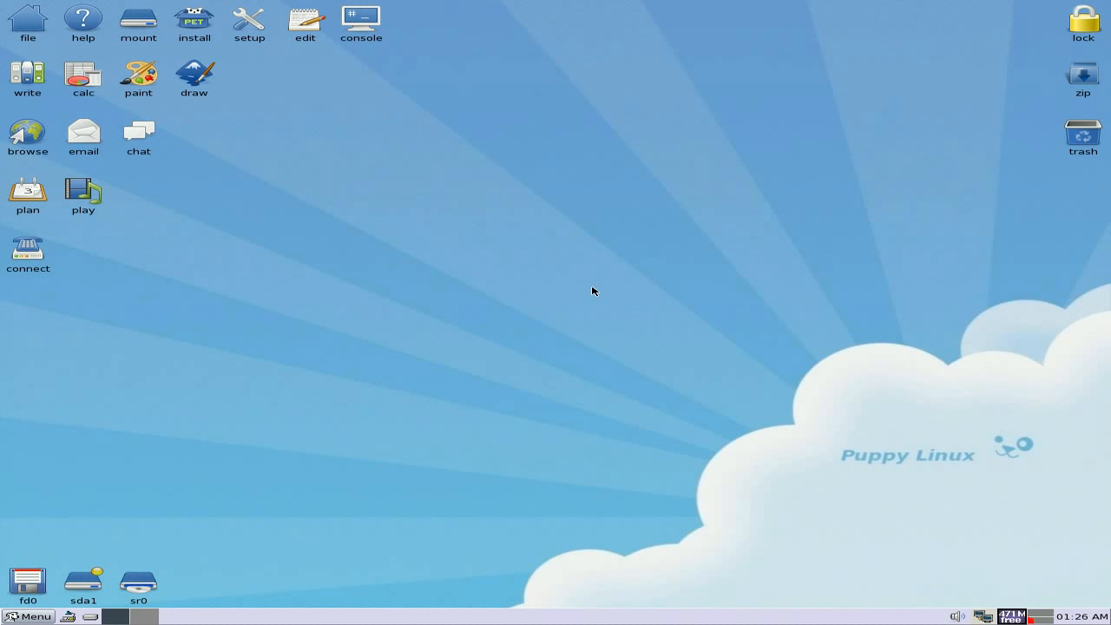
pyautogui.moveTo(291, 245)
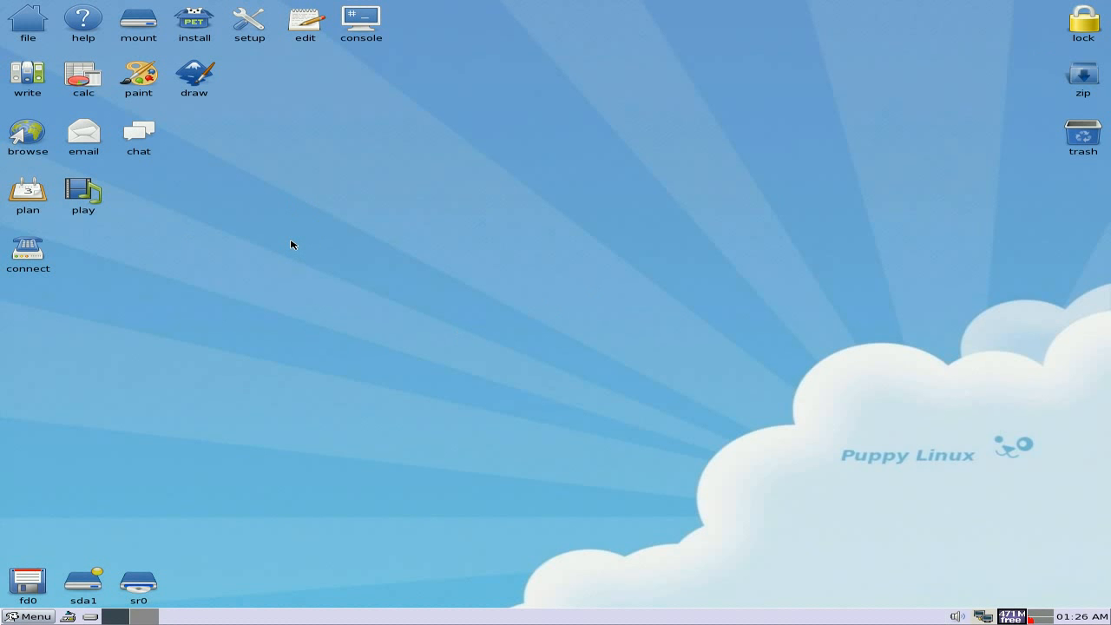
pyautogui.moveTo(470, 274)
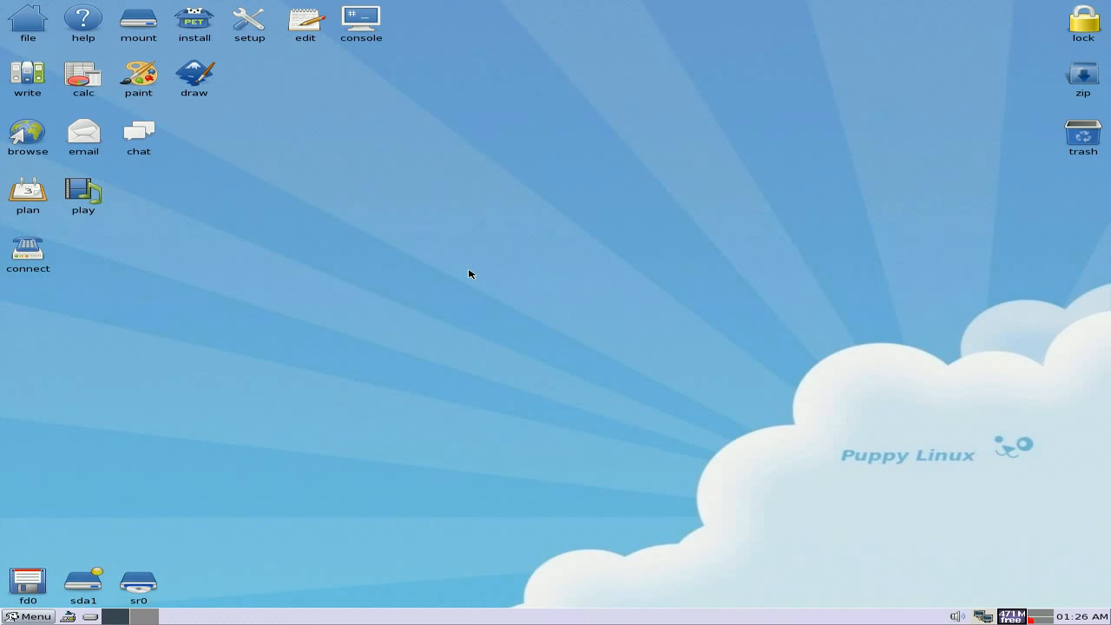
pyautogui.moveTo(522, 283)
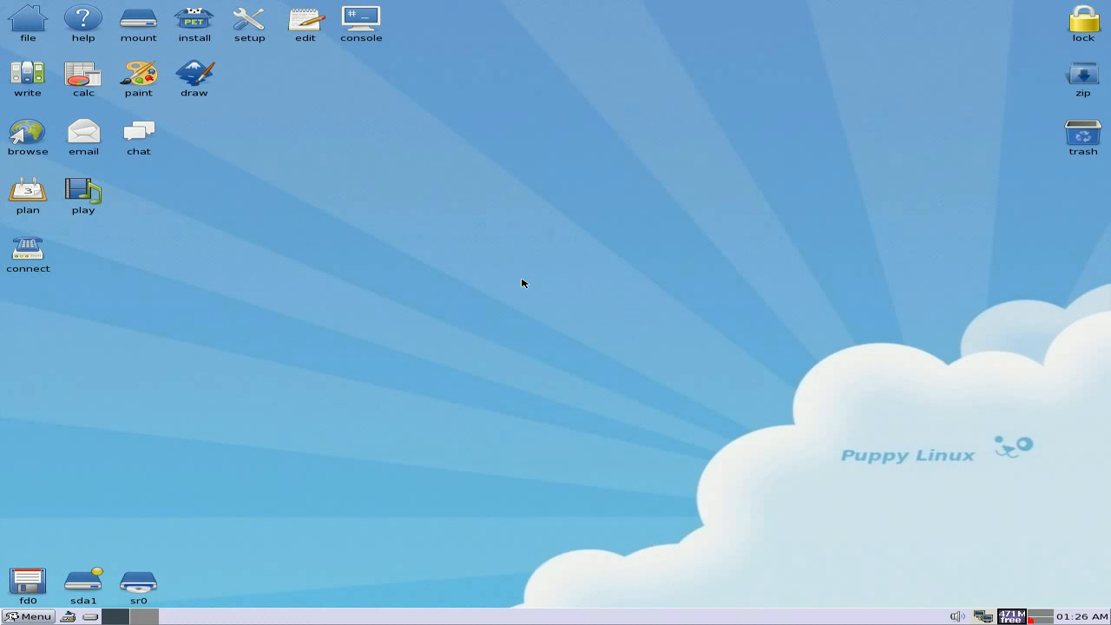
pyautogui.moveTo(701, 292)
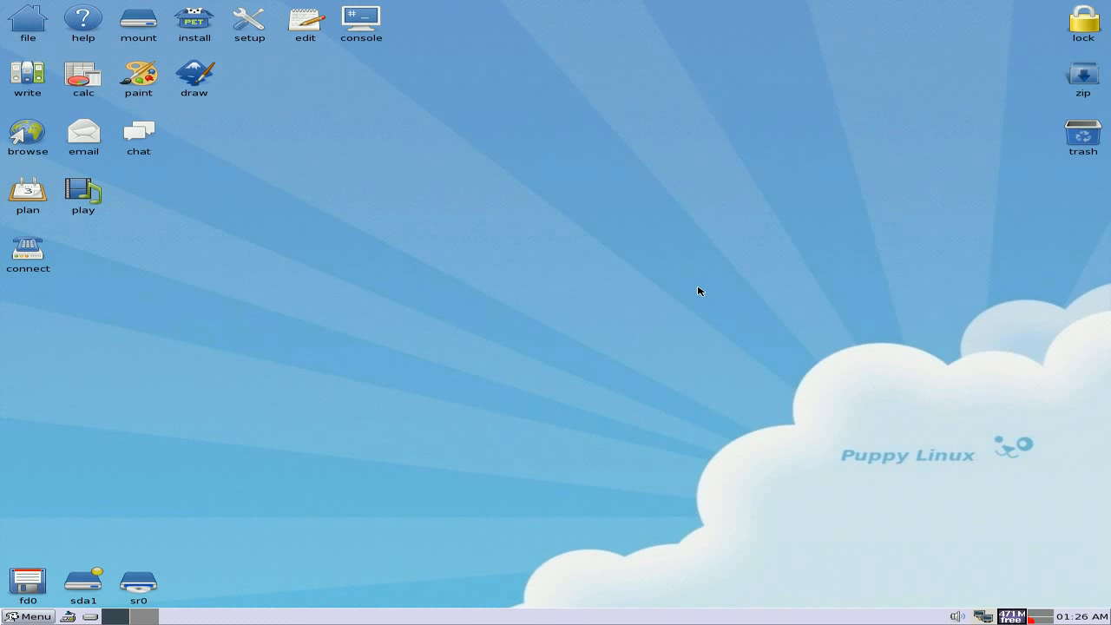
pyautogui.moveTo(677, 284)
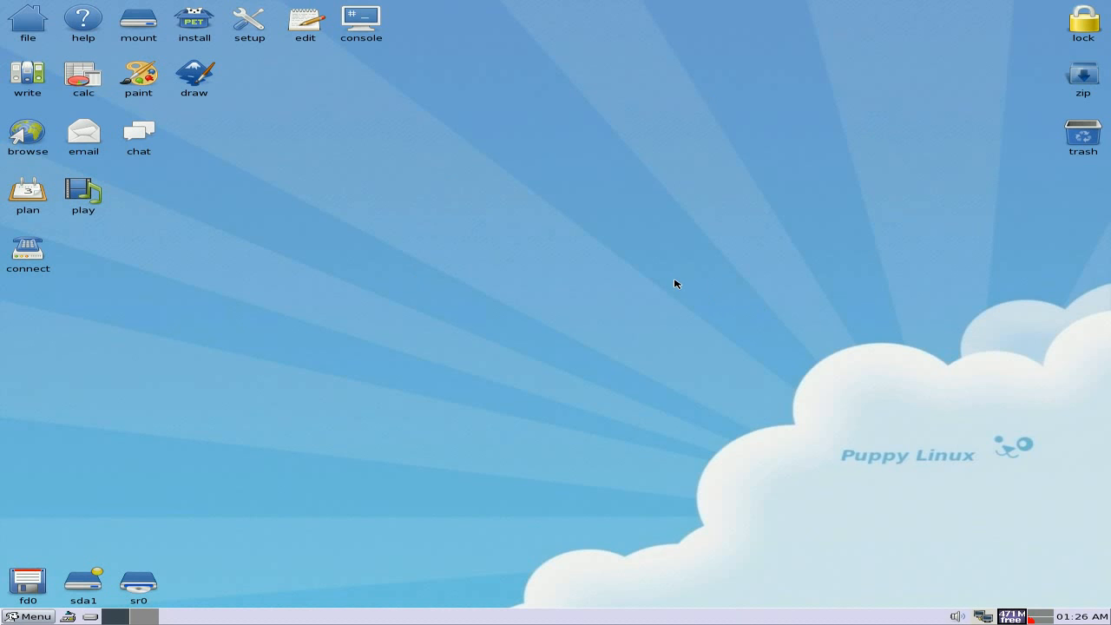
pyautogui.moveTo(518, 293)
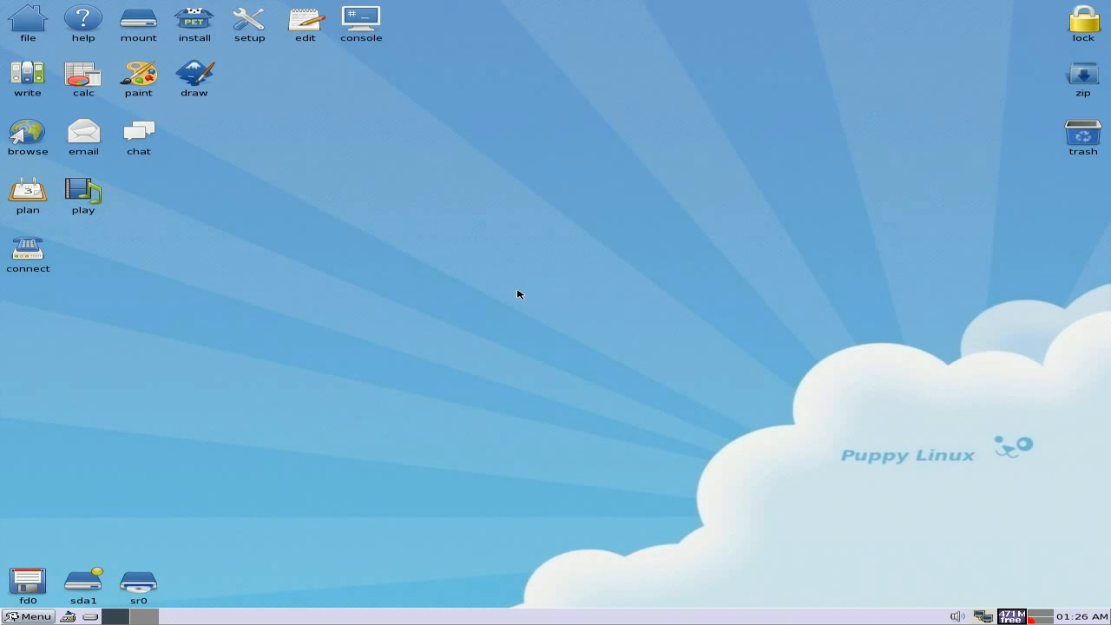
pyautogui.moveTo(197, 38)
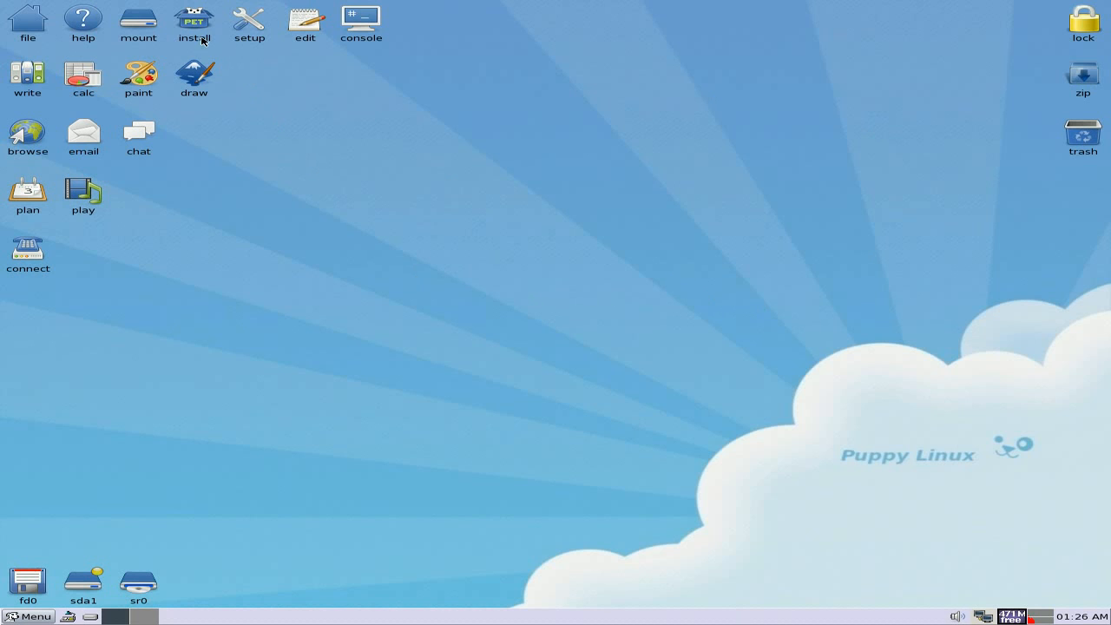
# Launch Puppy Package Manager from the install overview, review installed packages, and close it
pyautogui.click(195, 21)
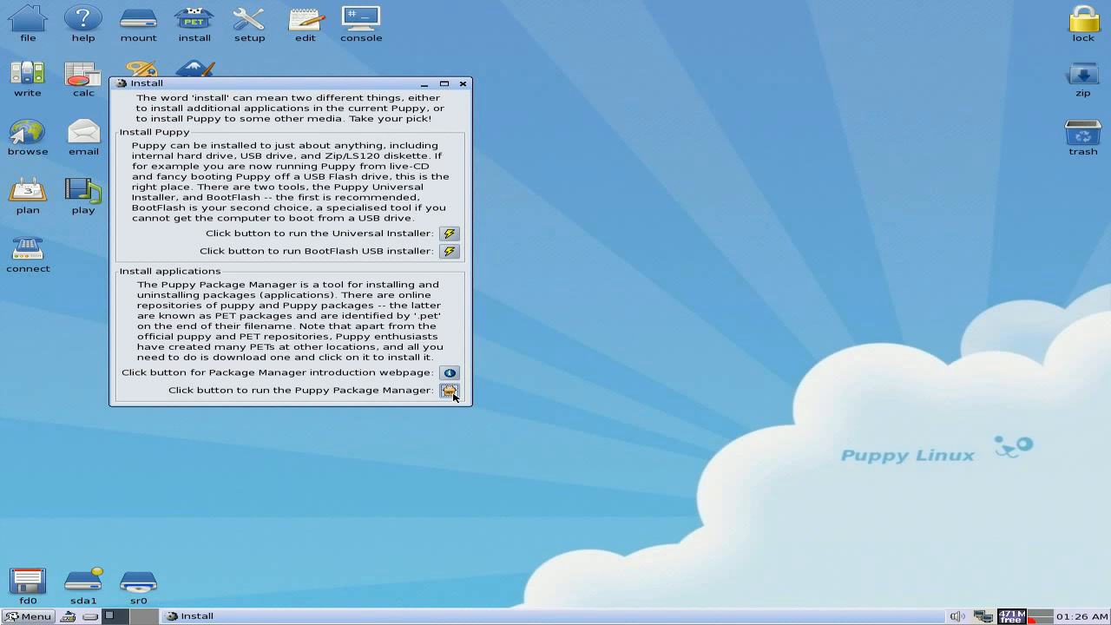
pyautogui.click(450, 389)
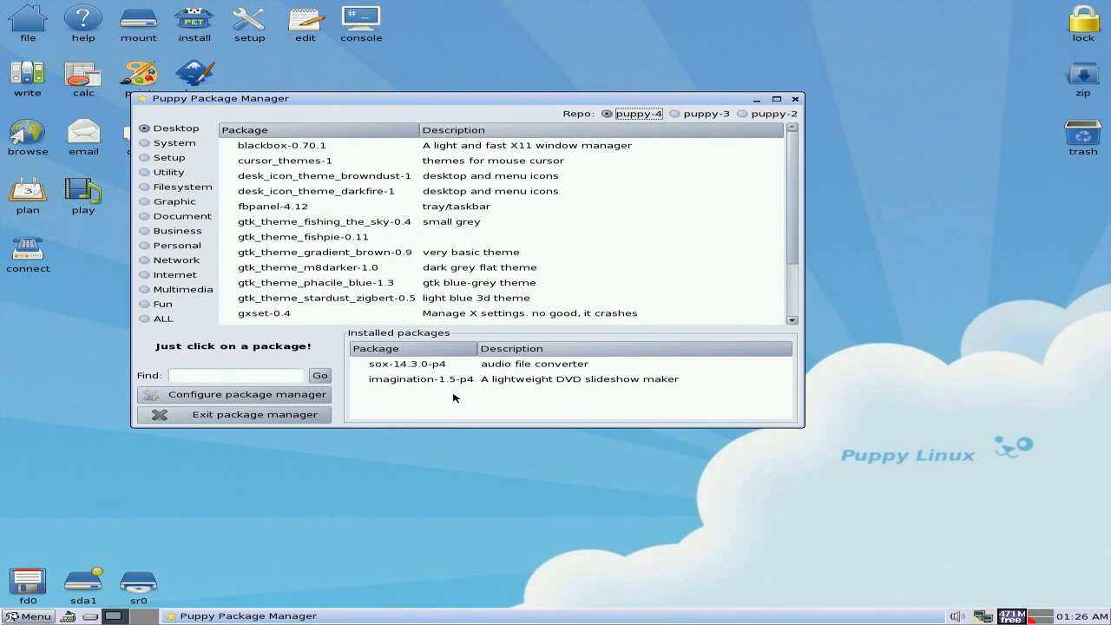
pyautogui.moveTo(552, 368)
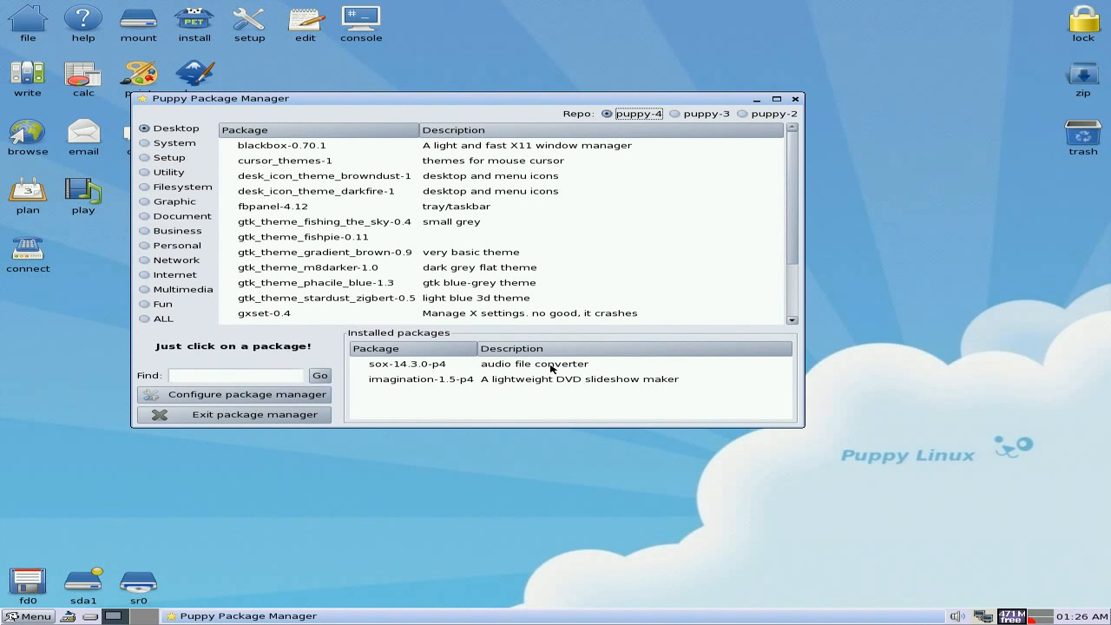
pyautogui.moveTo(549, 385)
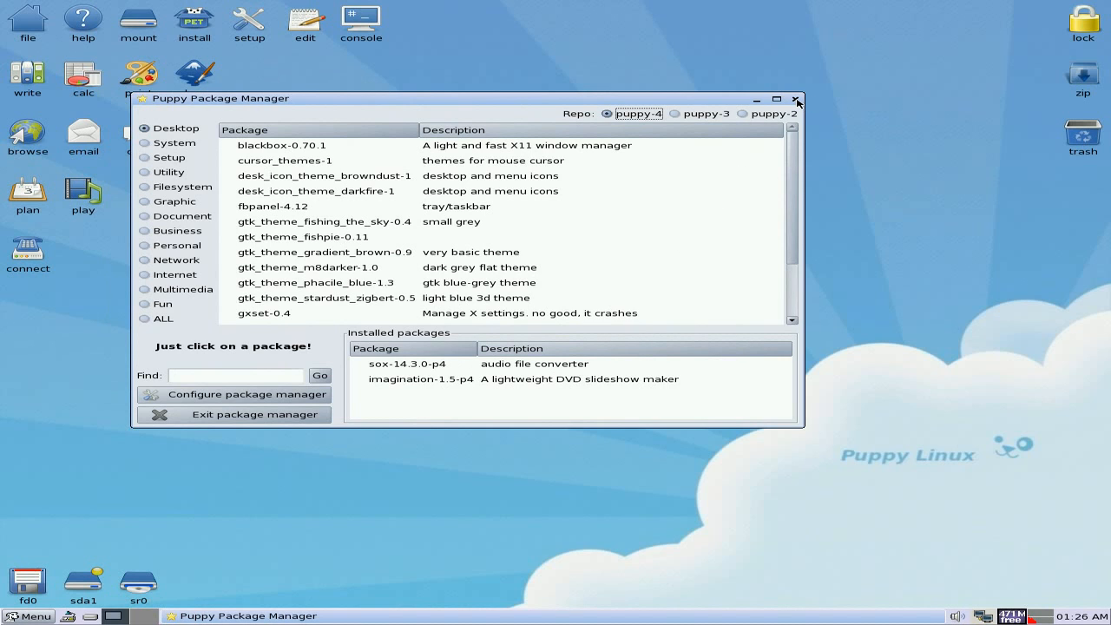
pyautogui.click(795, 97)
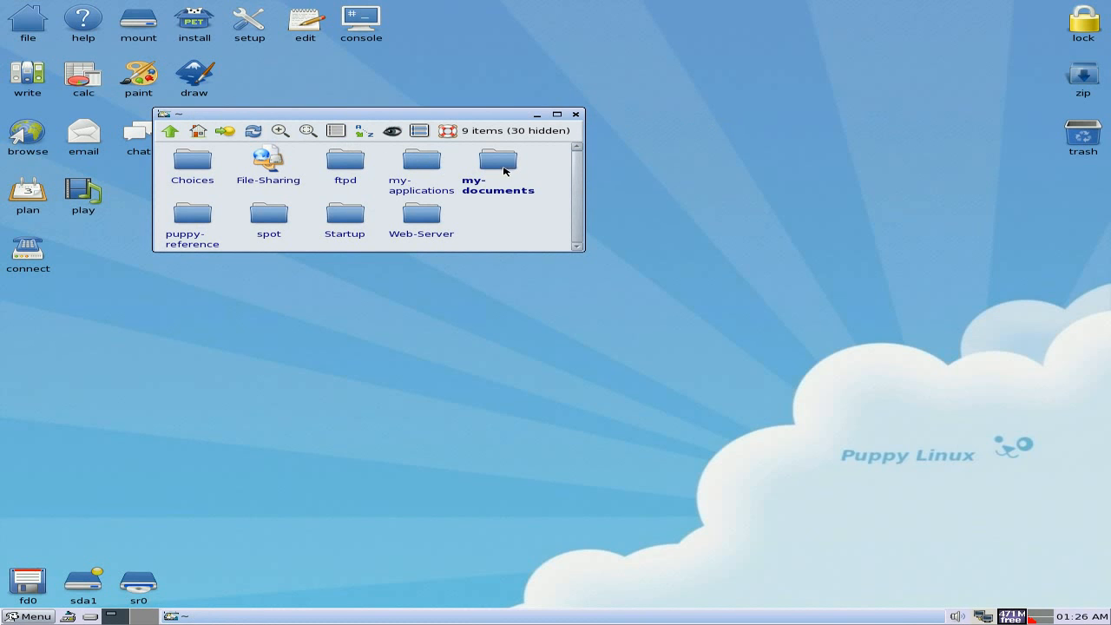
# Install the skype_static-2.1.0.47 .pet from my-documents, confirm success, and close the folder
pyautogui.doubleClick(497, 163)
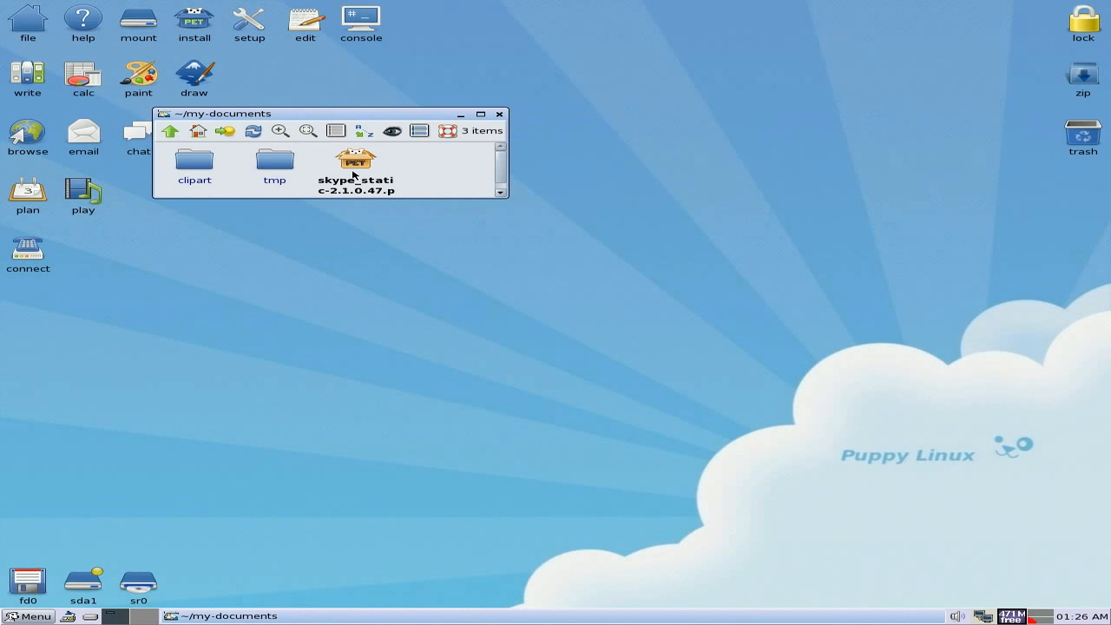
pyautogui.doubleClick(356, 161)
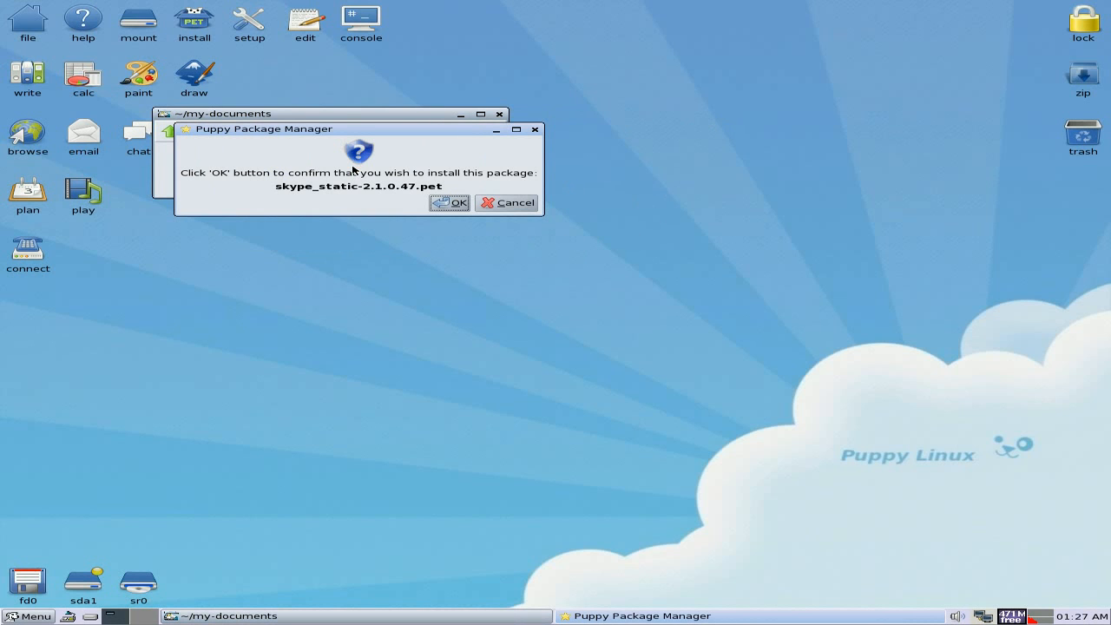
pyautogui.click(451, 201)
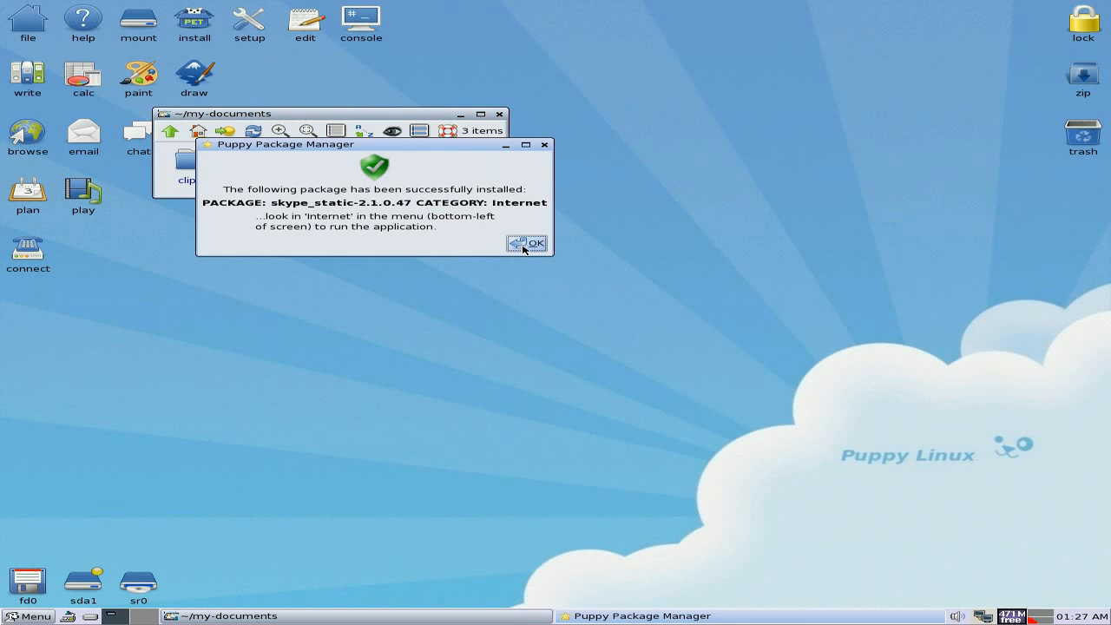
pyautogui.click(525, 243)
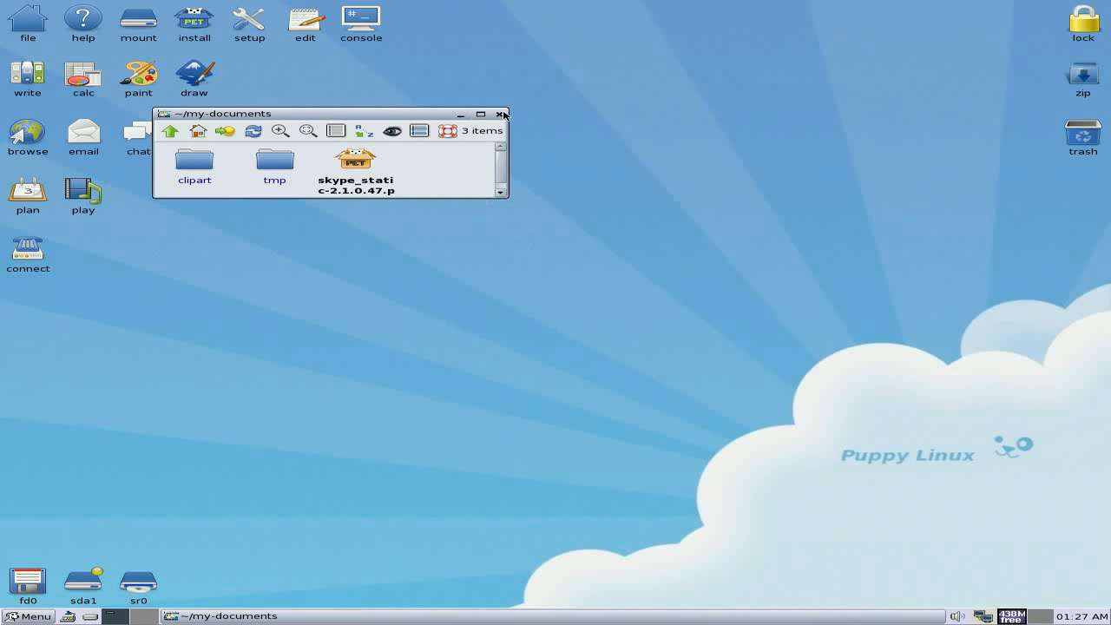
pyautogui.click(504, 115)
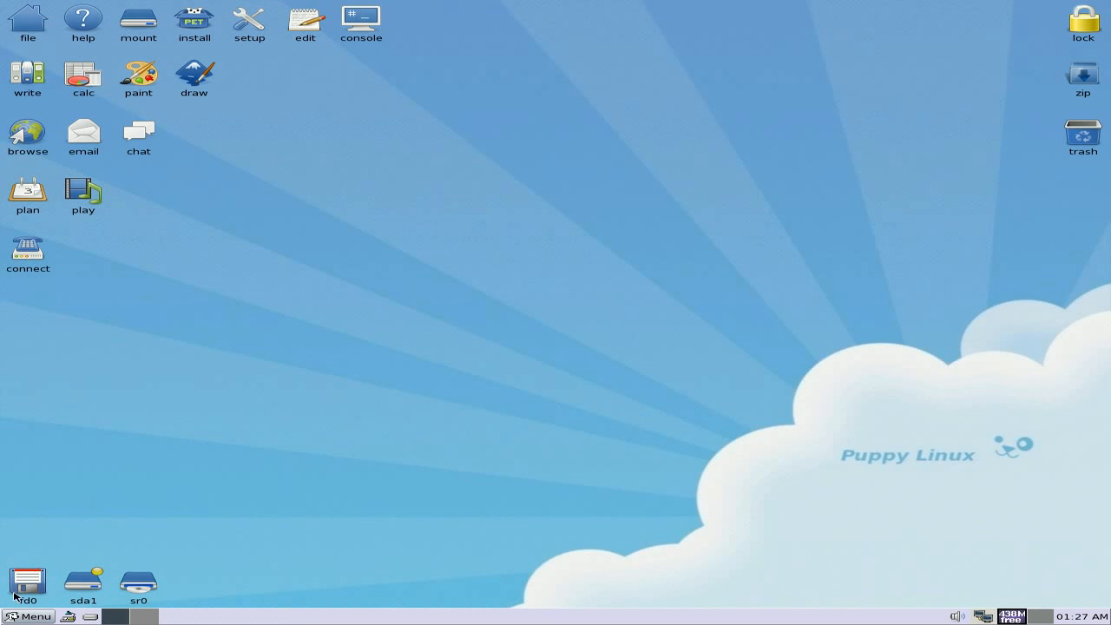
# Start Skype from the applications menu and accept its End User License Agreement
pyautogui.click(31, 616)
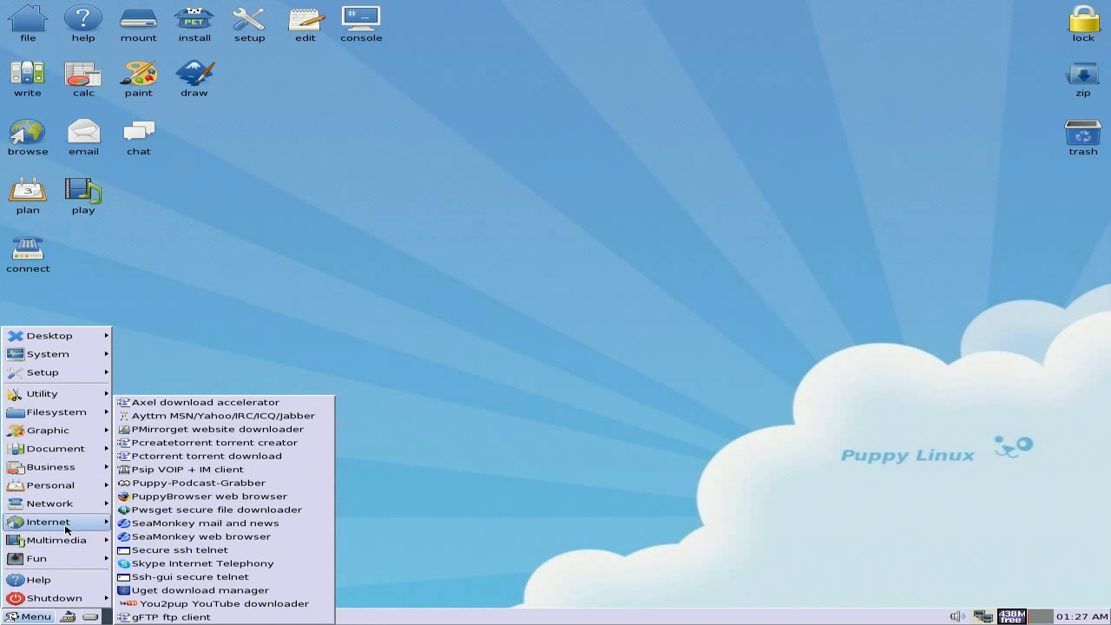
pyautogui.moveTo(195, 562)
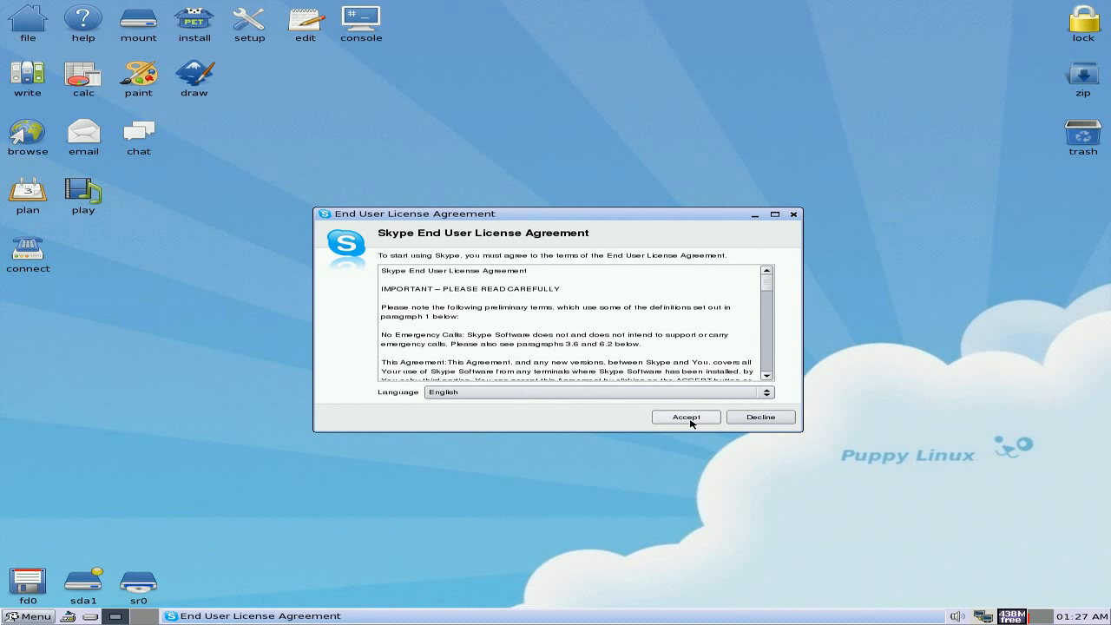
pyautogui.moveTo(788, 267)
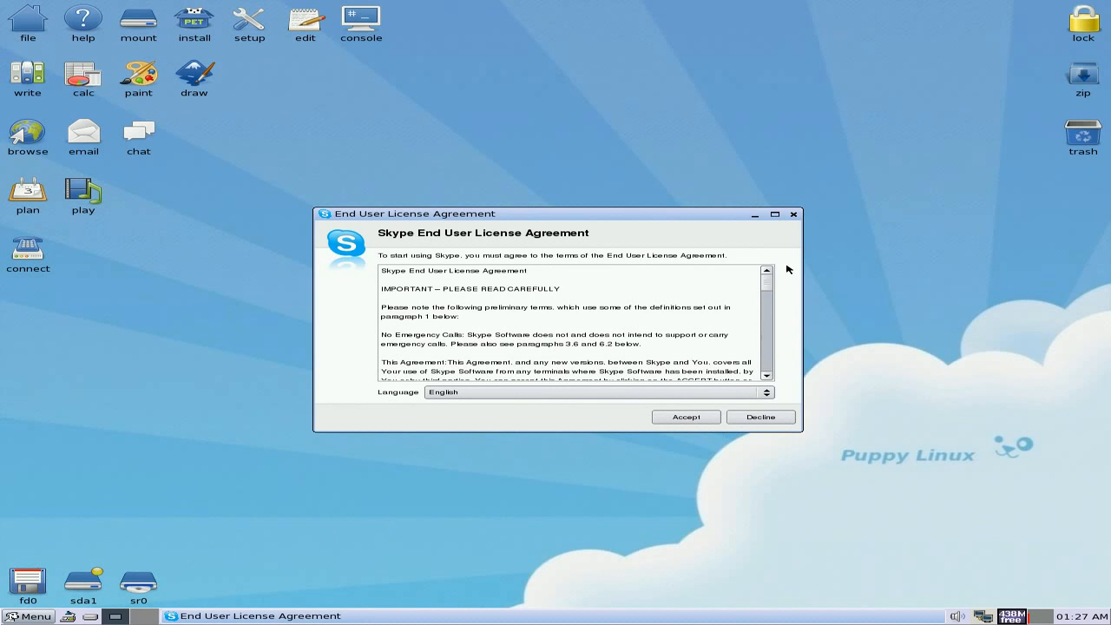
pyautogui.click(791, 215)
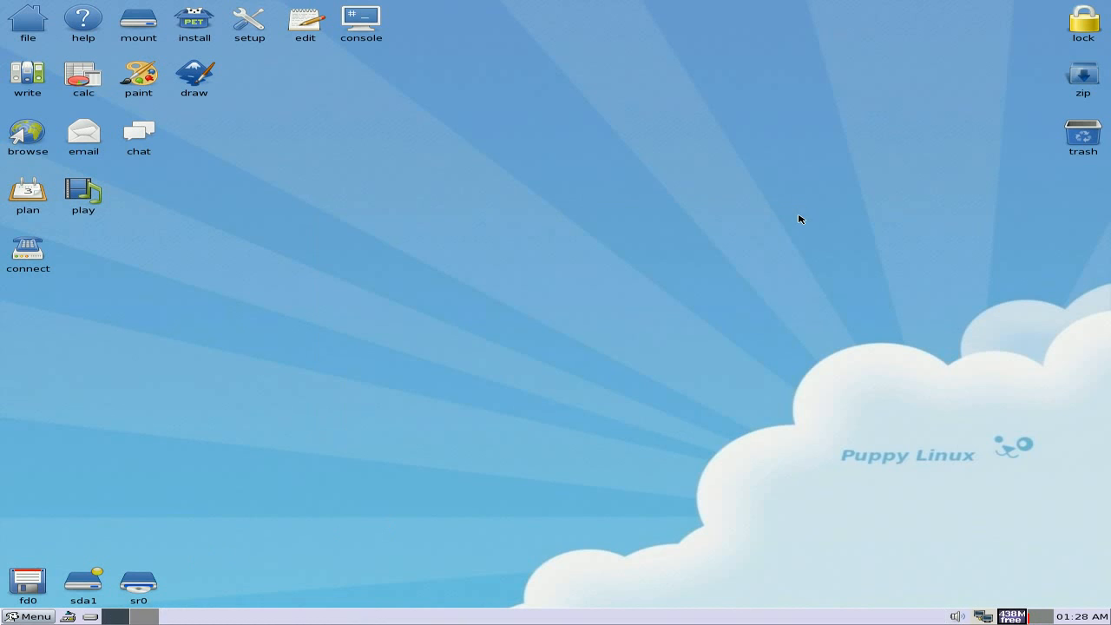
pyautogui.moveTo(574, 359)
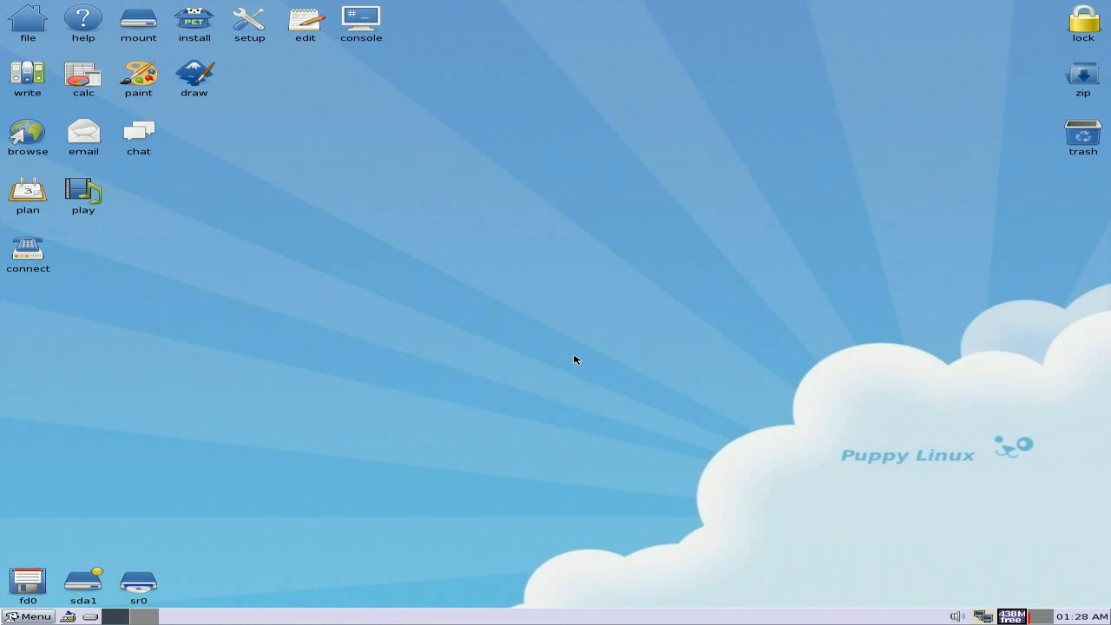
pyautogui.moveTo(443, 287)
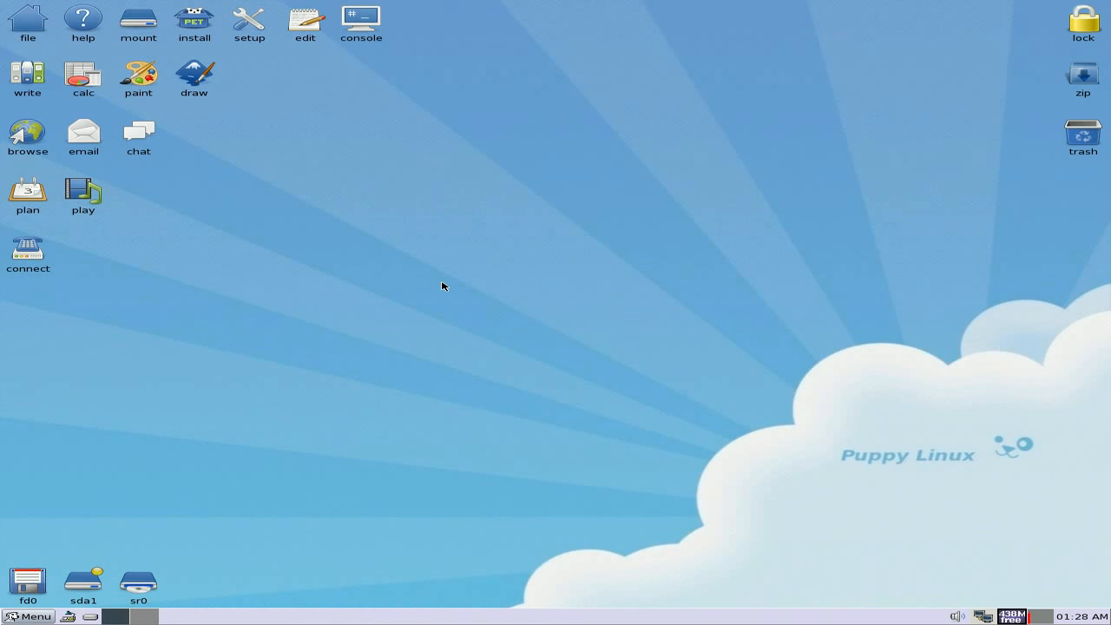
pyautogui.moveTo(542, 158)
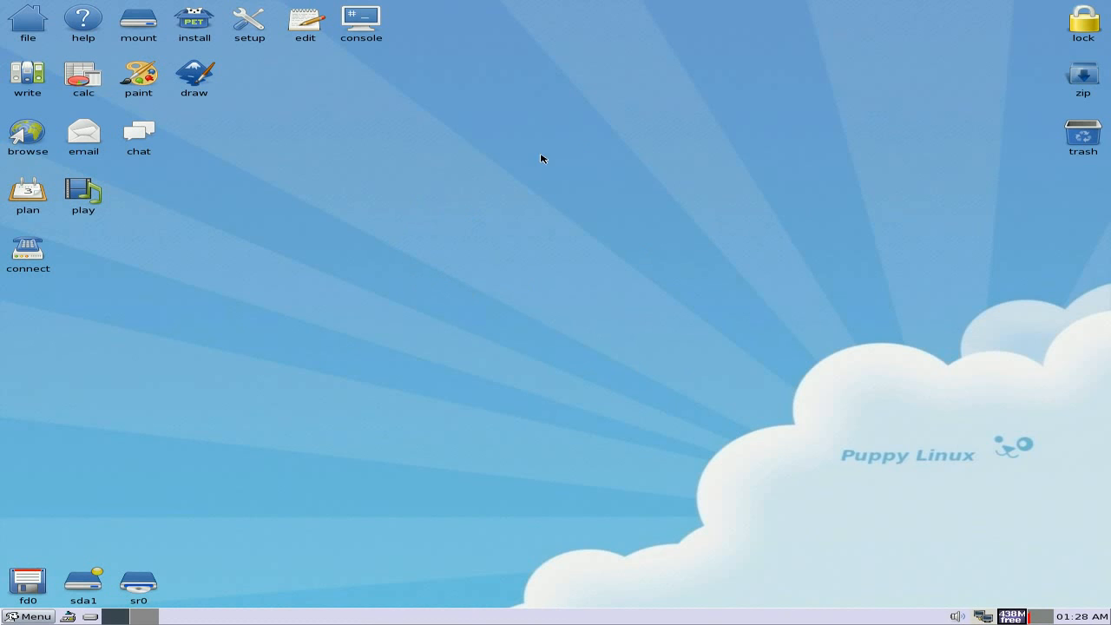
pyautogui.moveTo(684, 250)
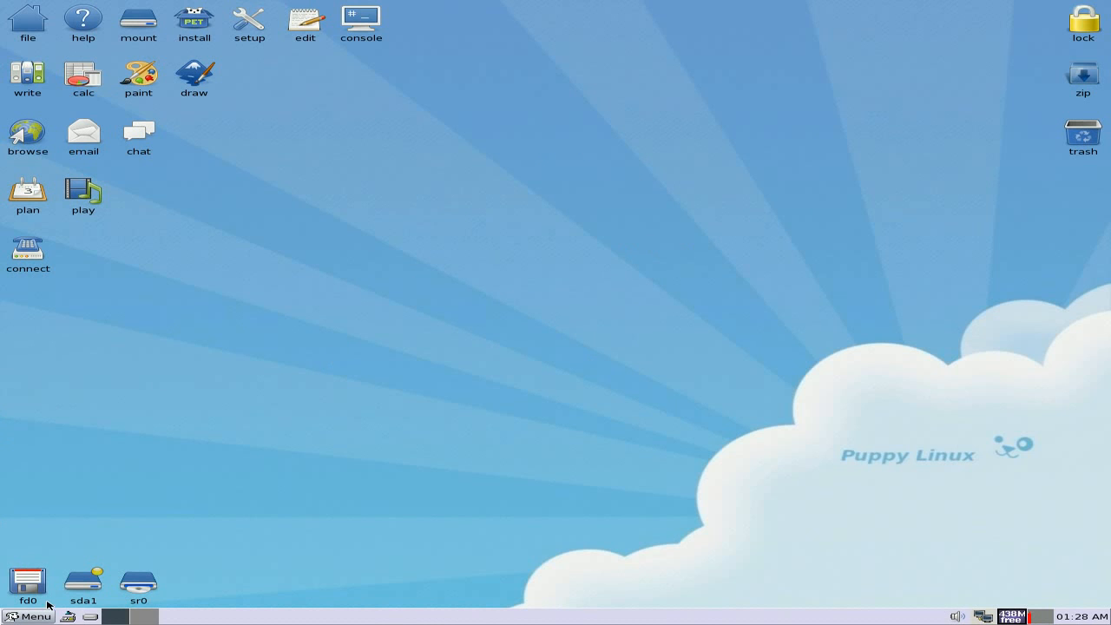
# Start Remaster Puppy live-CD from Setup with sda1 as working area and /dev/sr0 as the drive
pyautogui.click(31, 616)
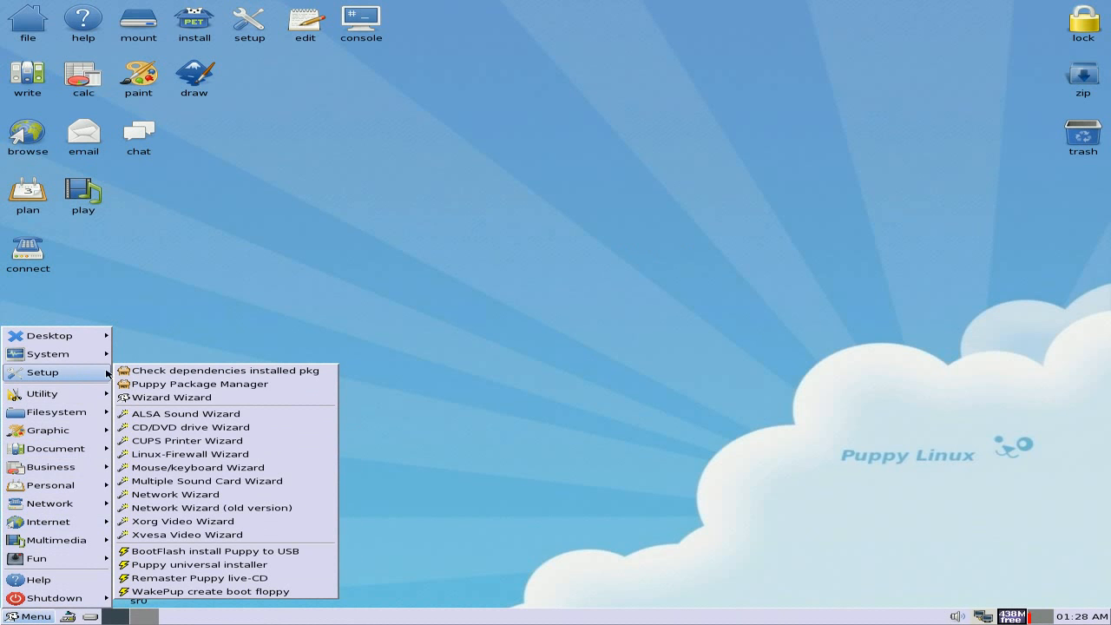
pyautogui.moveTo(198, 578)
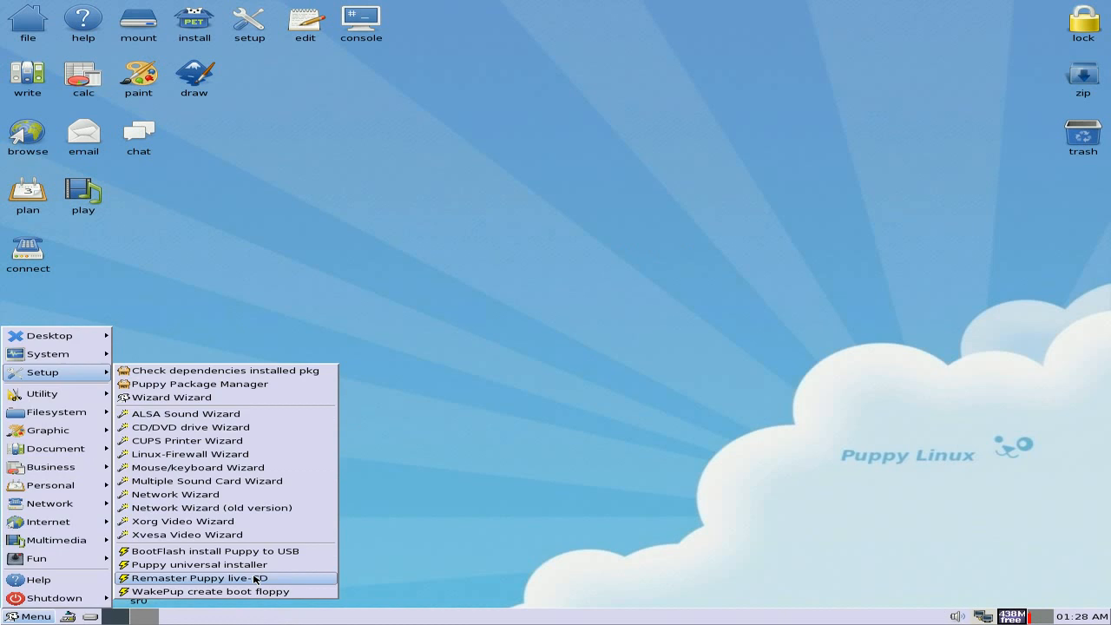
pyautogui.click(197, 578)
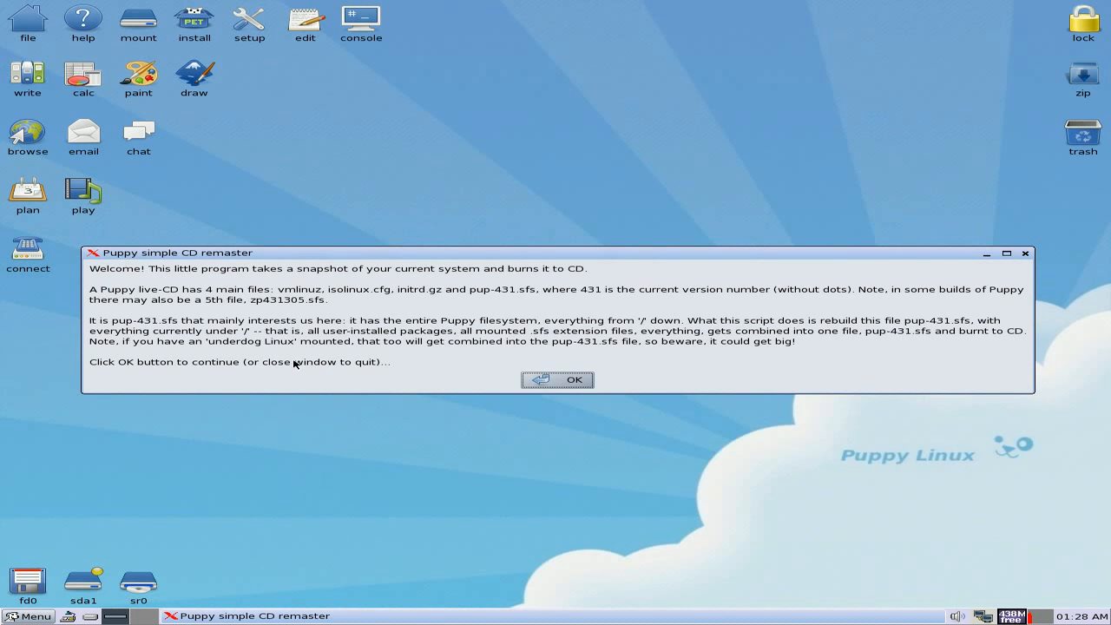
pyautogui.moveTo(455, 298)
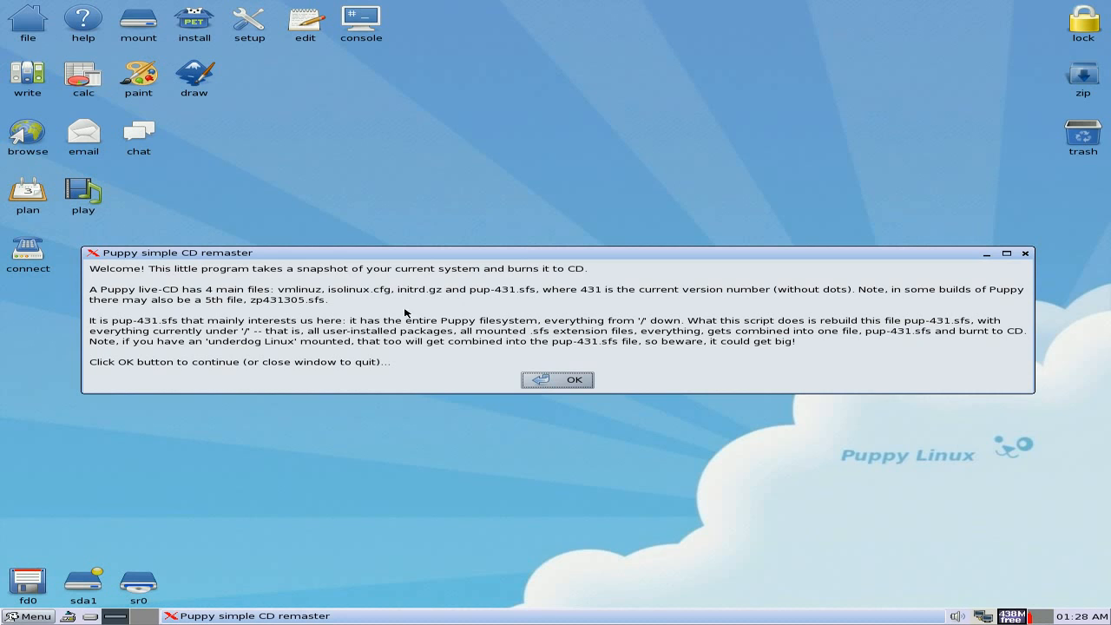
pyautogui.moveTo(507, 333)
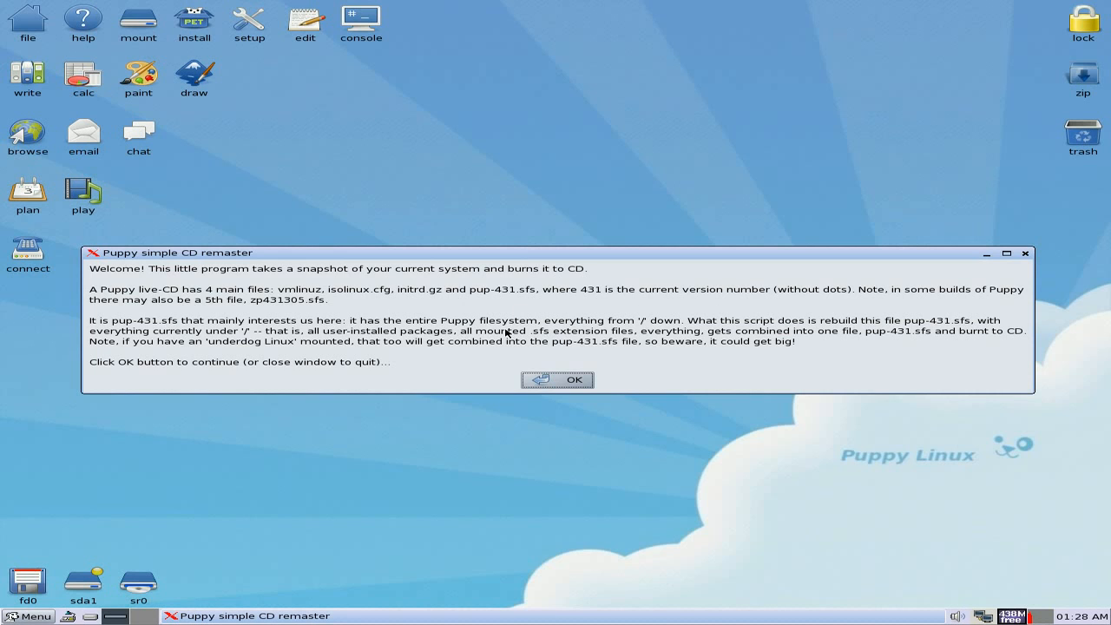
pyautogui.click(557, 380)
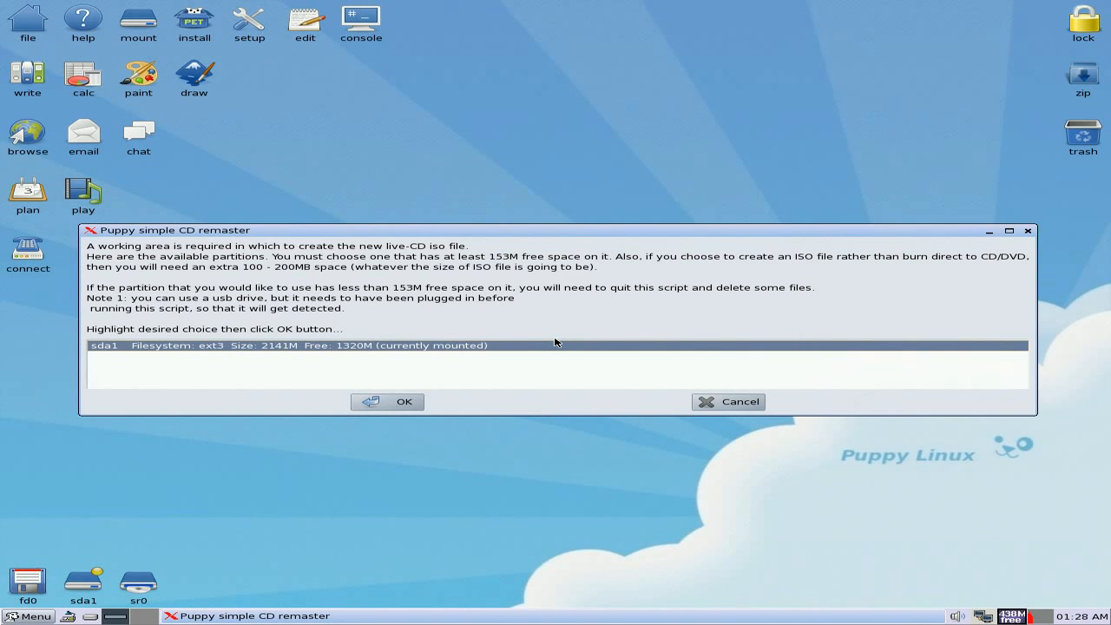
pyautogui.moveTo(458, 371)
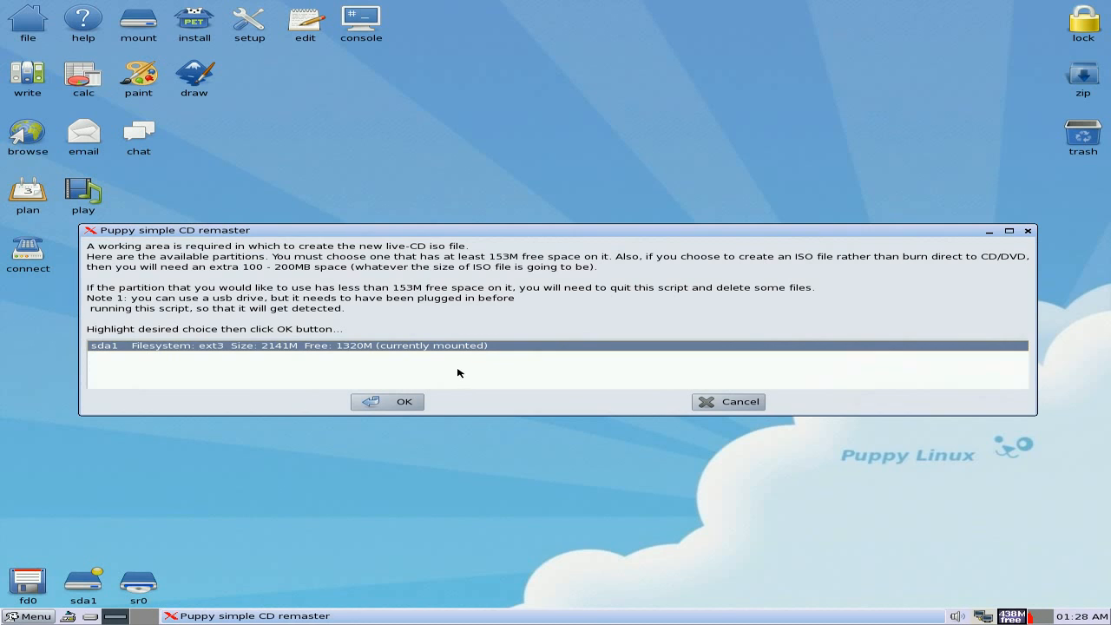
pyautogui.moveTo(330, 303)
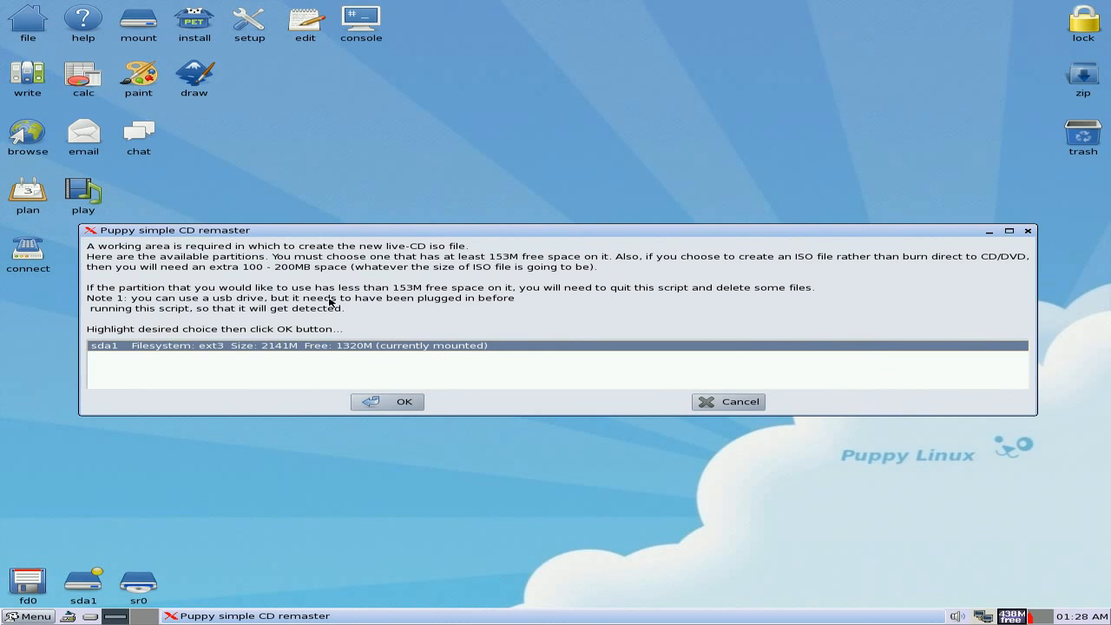
pyautogui.moveTo(506, 267)
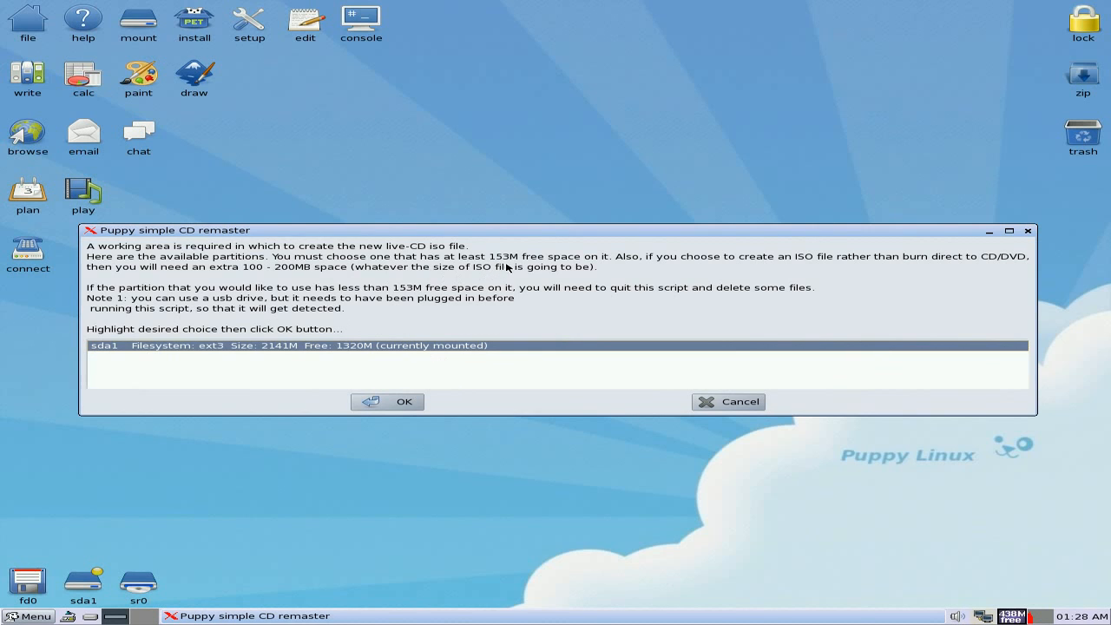
pyautogui.moveTo(850, 269)
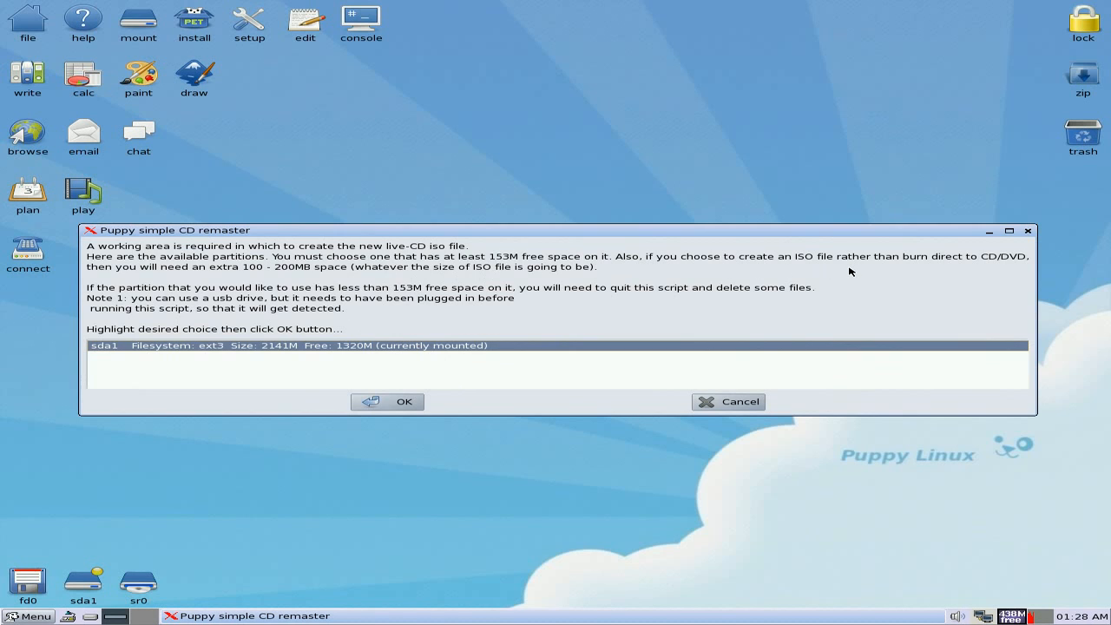
pyautogui.moveTo(830, 271)
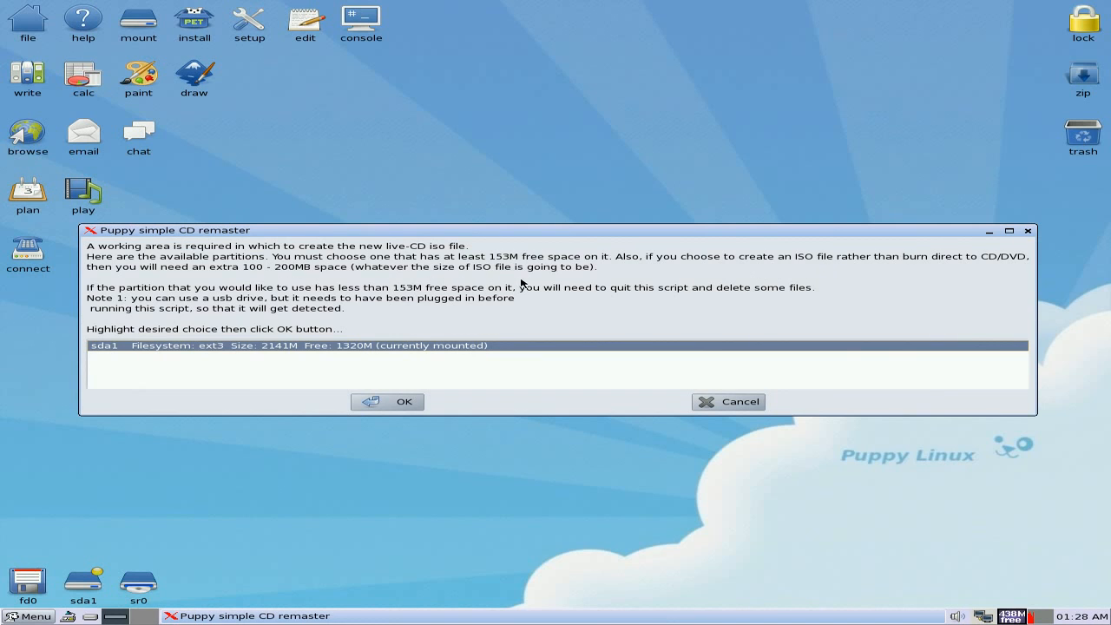
pyautogui.moveTo(403, 358)
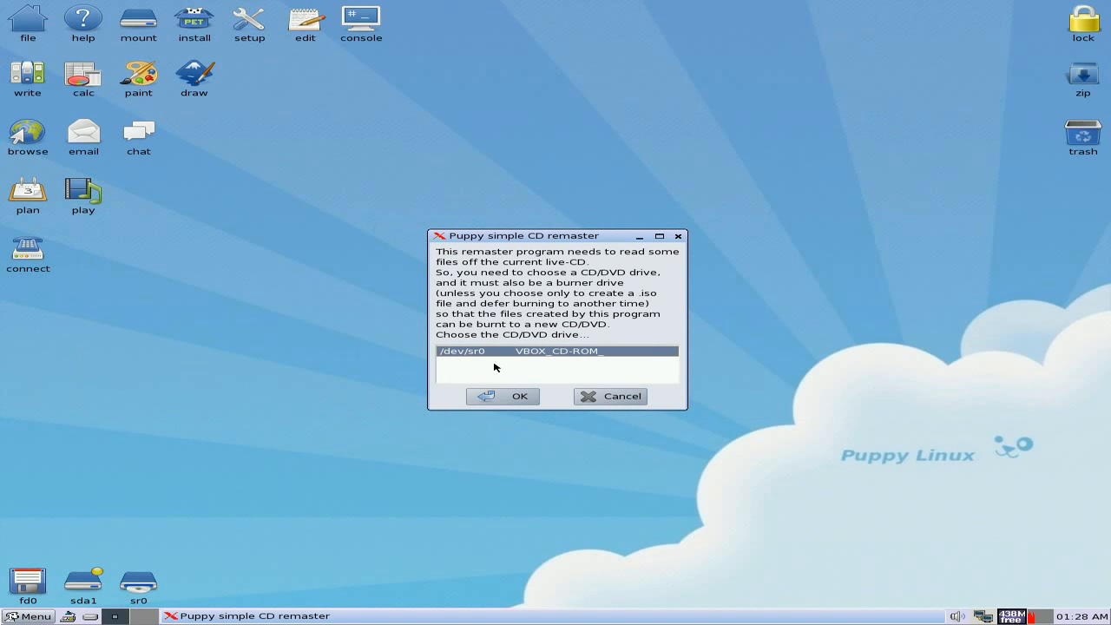
pyautogui.moveTo(511, 354)
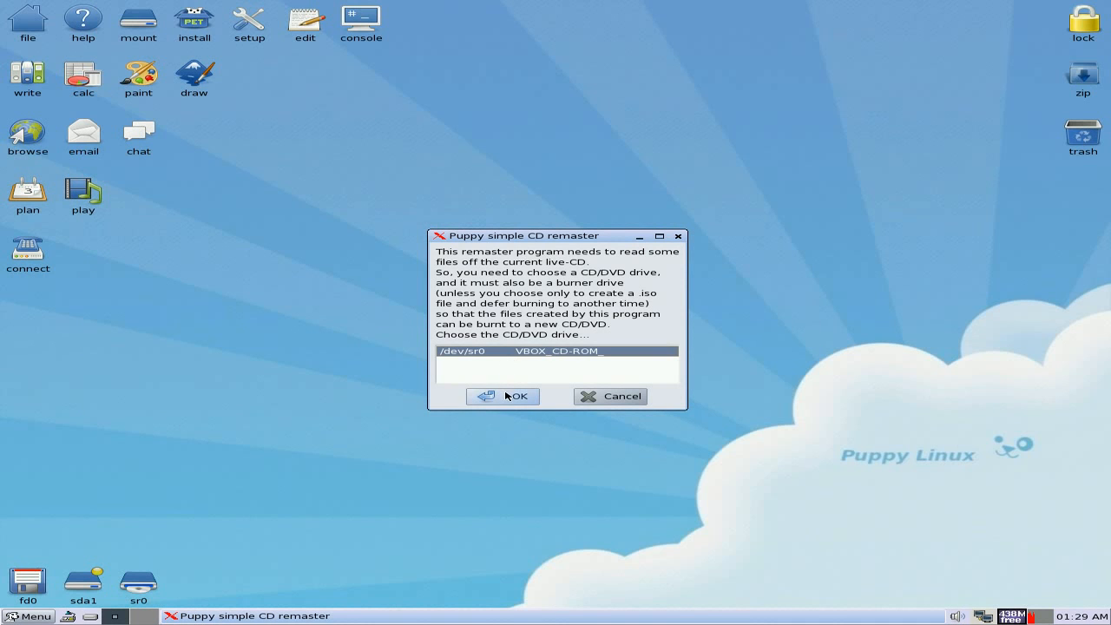
pyautogui.click(503, 396)
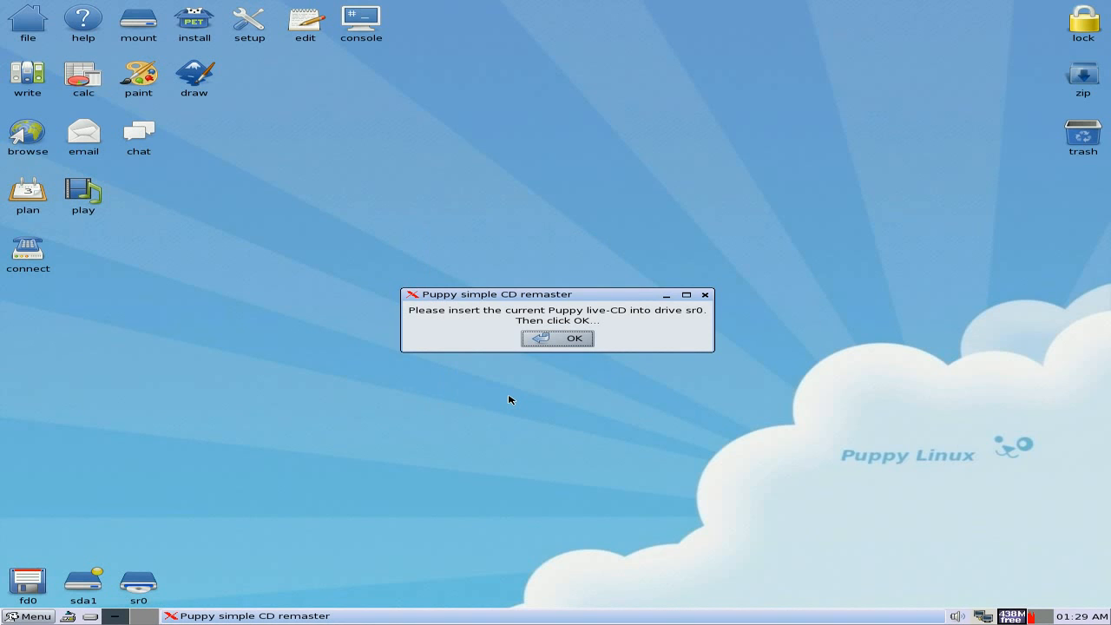
# Confirm the live-CD is in sr0 so pup-431.sfs builds in the puppylivecdbuild folder
pyautogui.click(557, 338)
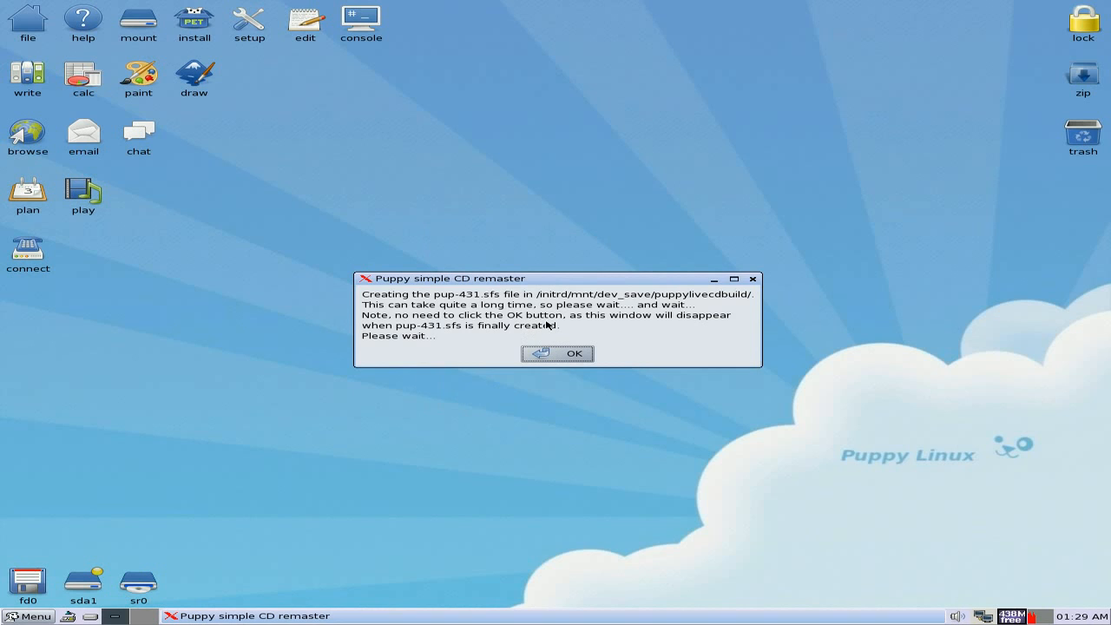
pyautogui.moveTo(638, 354)
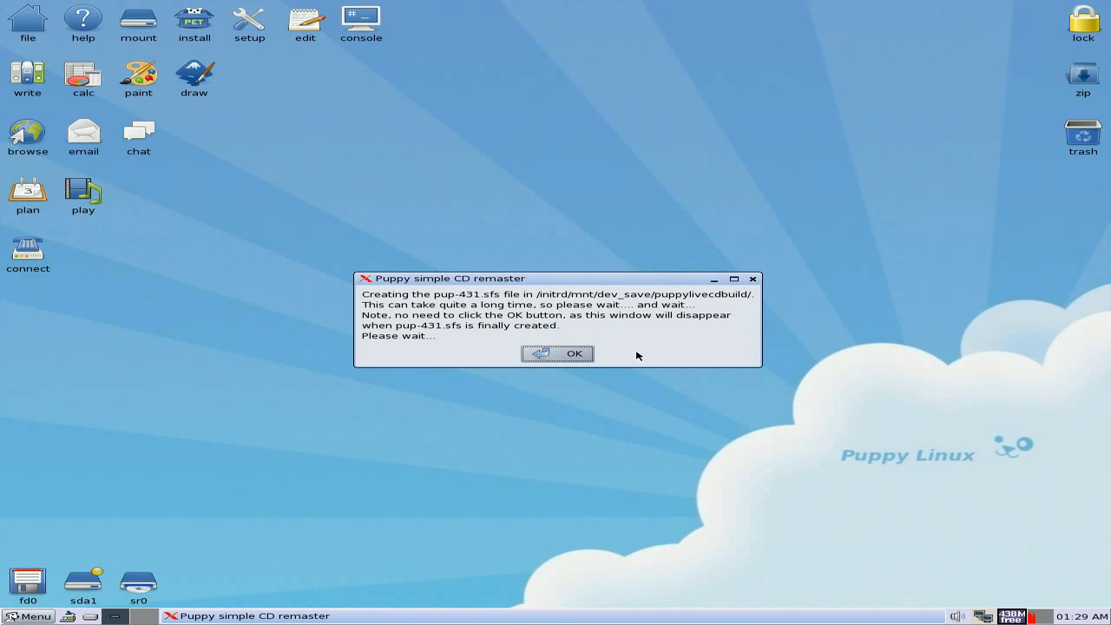
pyautogui.moveTo(632, 363)
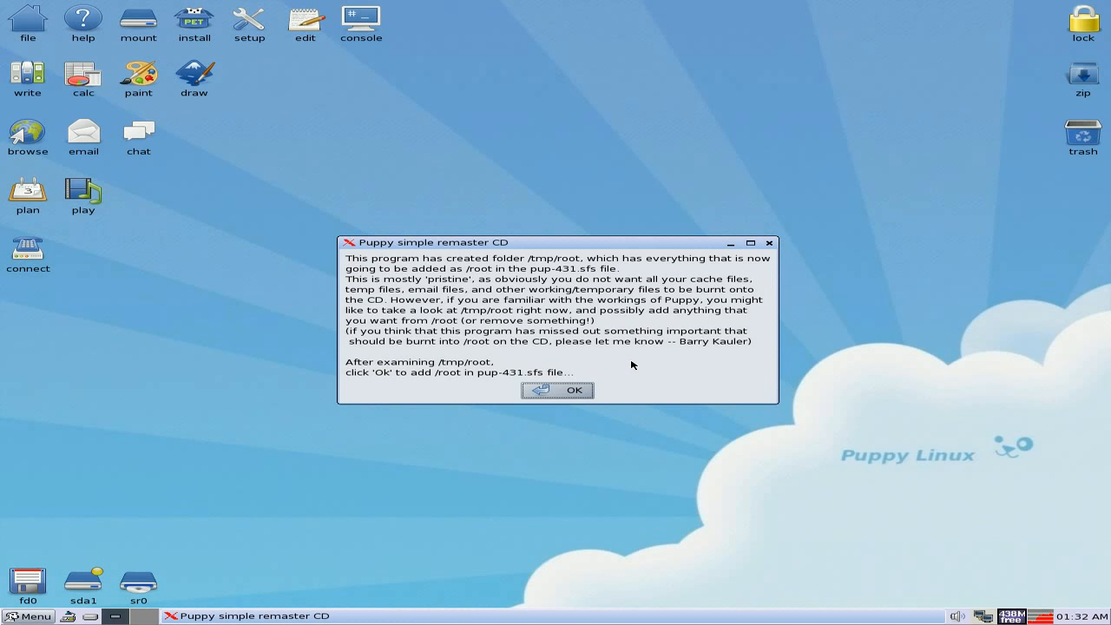
# Add /tmp/root into pup-431.sfs and decline customising /etc for this hardware
pyautogui.click(557, 389)
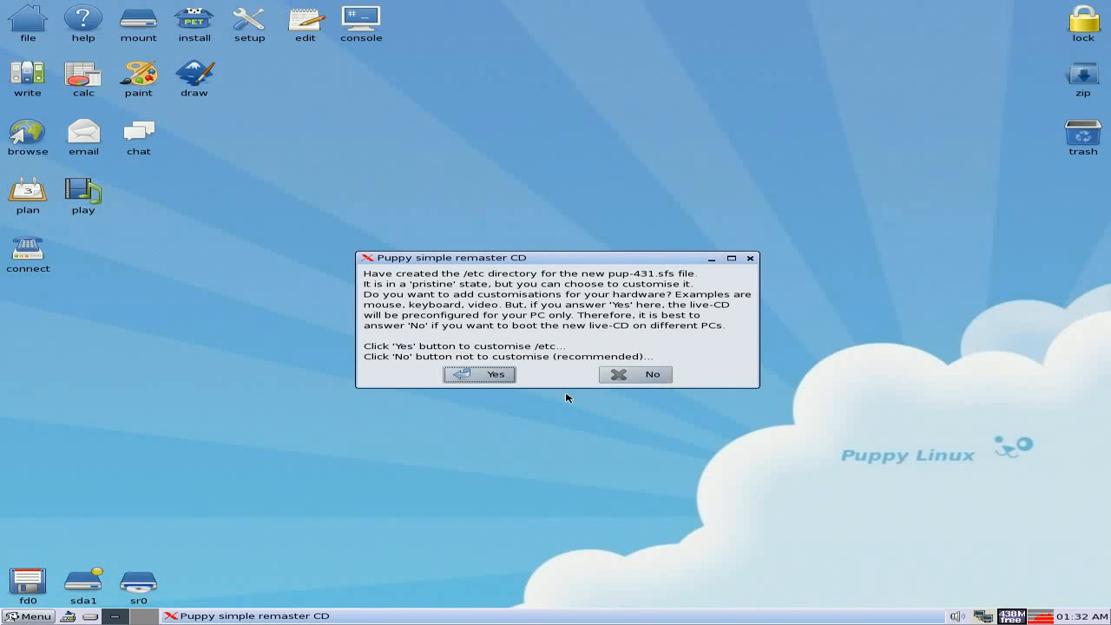
pyautogui.moveTo(484, 294)
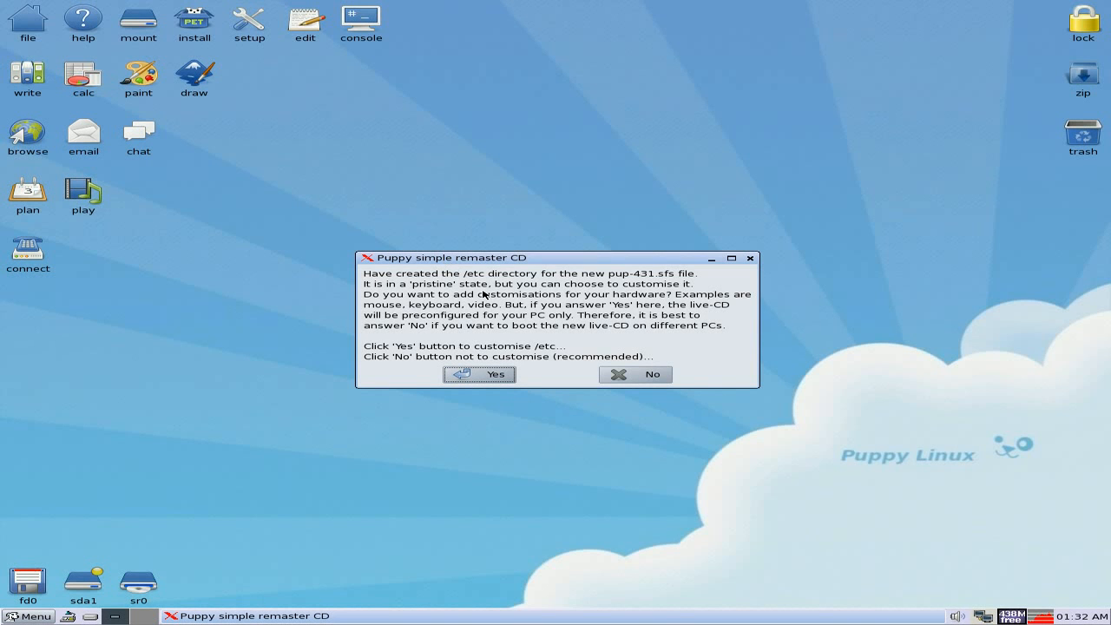
pyautogui.moveTo(535, 316)
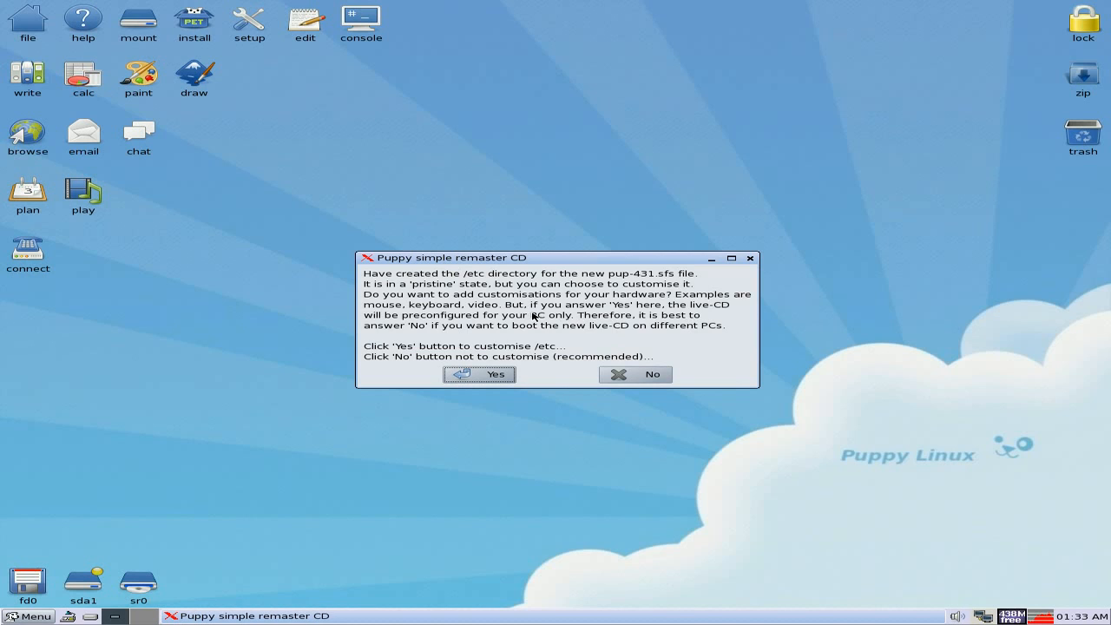
pyautogui.moveTo(593, 316)
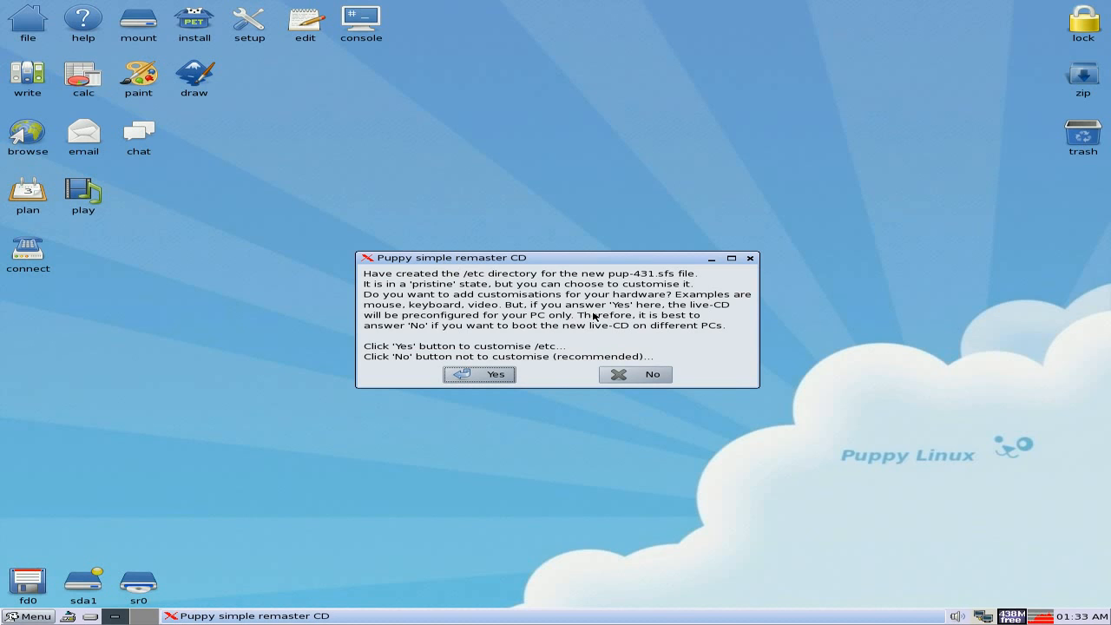
pyautogui.moveTo(555, 328)
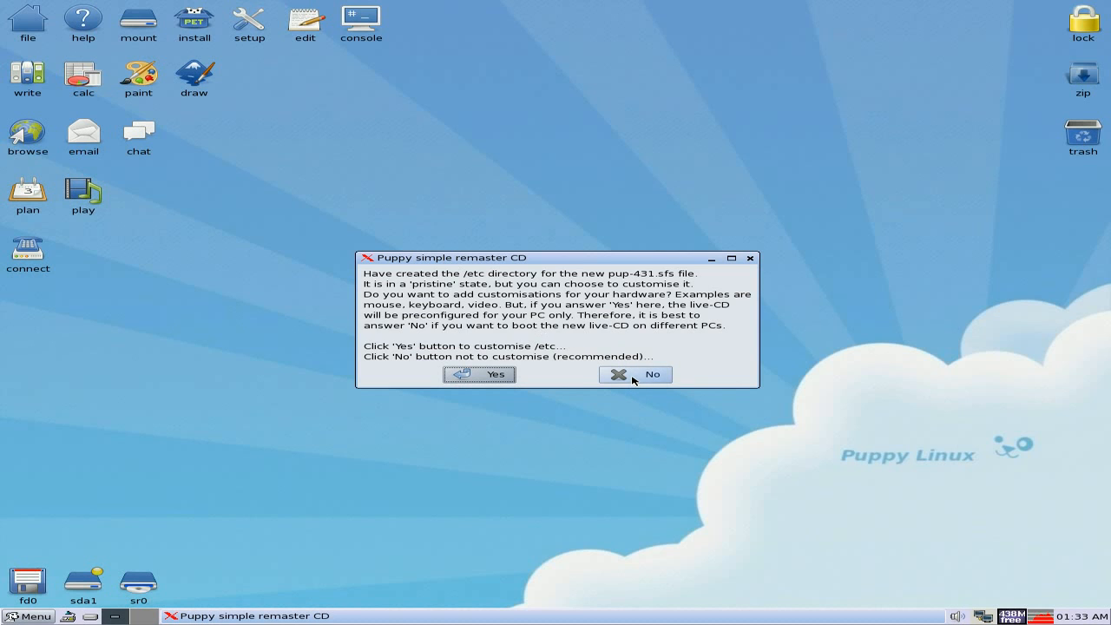
pyautogui.click(635, 375)
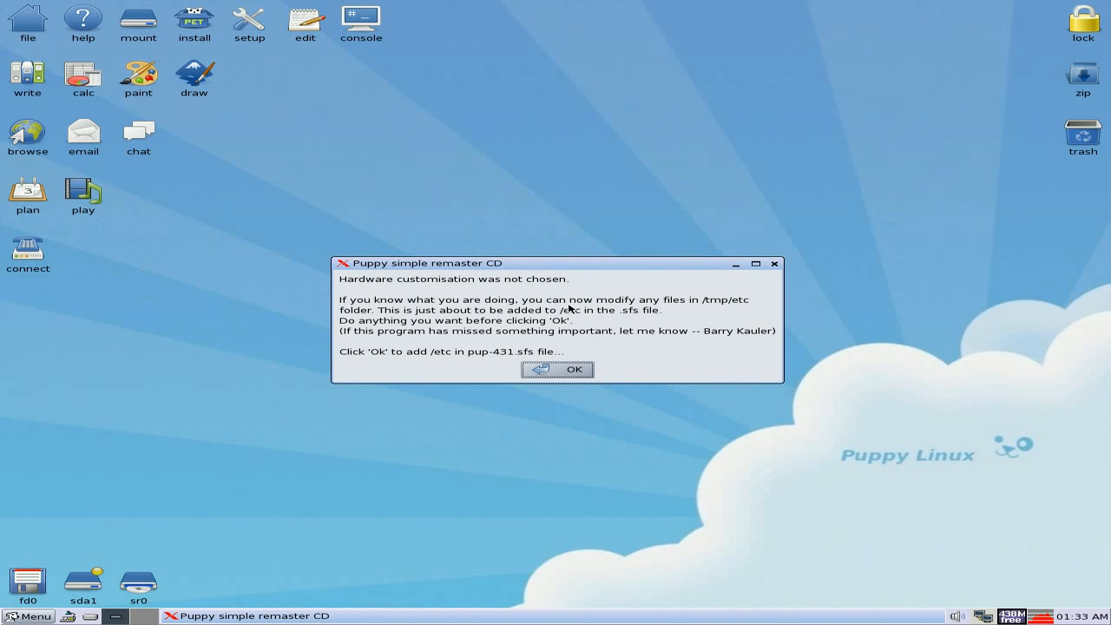
pyautogui.moveTo(538, 324)
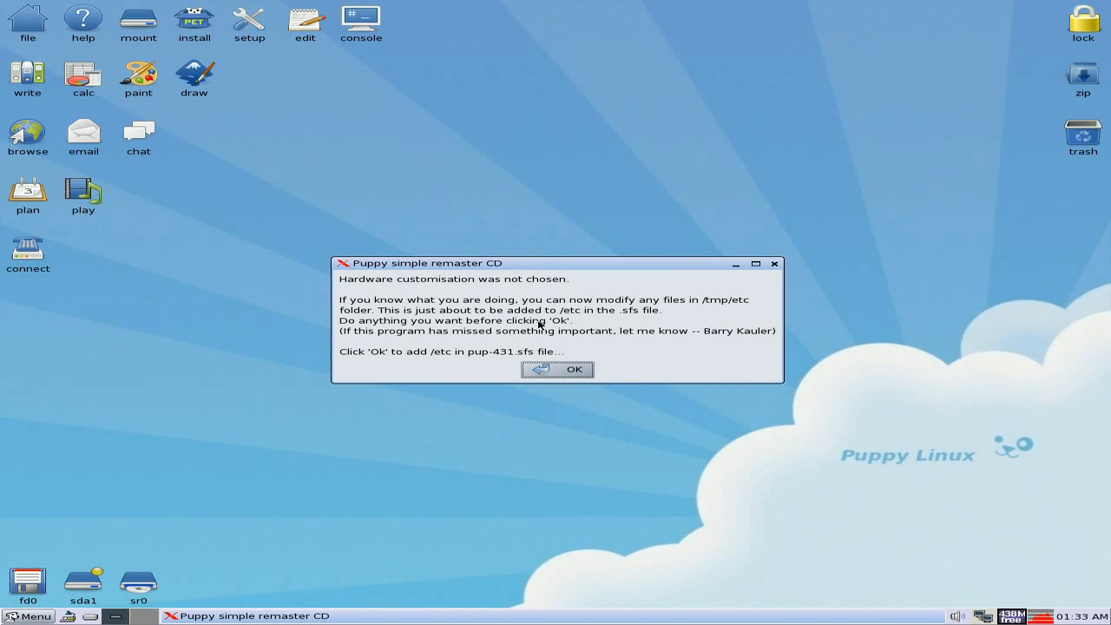
pyautogui.moveTo(704, 354)
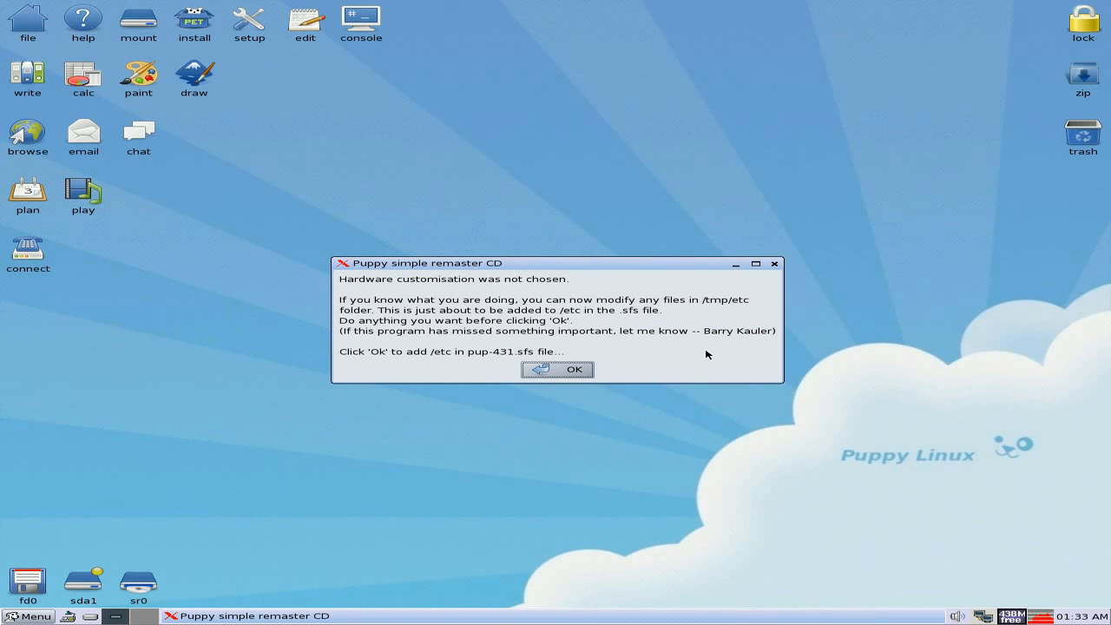
# Add /etc into pup-431.sfs and skip editing isolinux.cfg
pyautogui.click(557, 368)
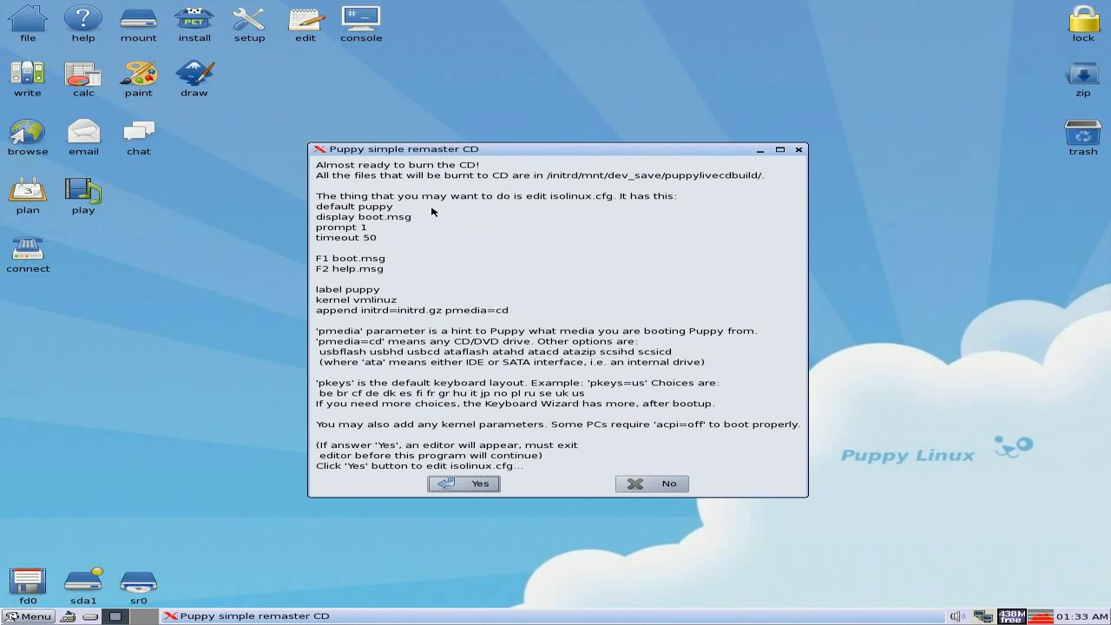
pyautogui.moveTo(474, 259)
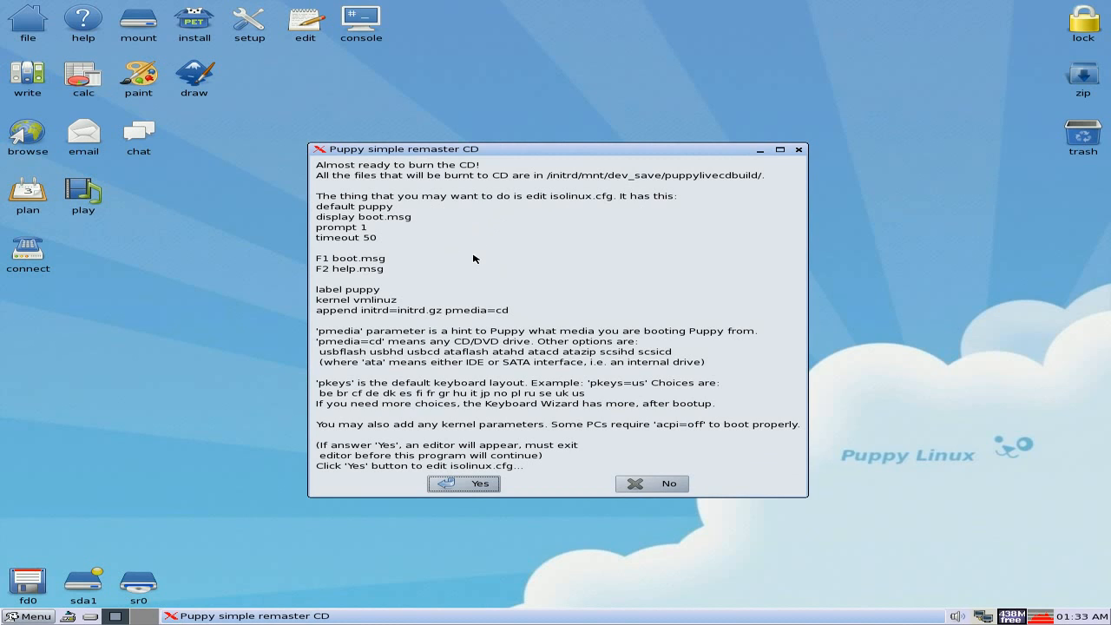
pyautogui.moveTo(552, 347)
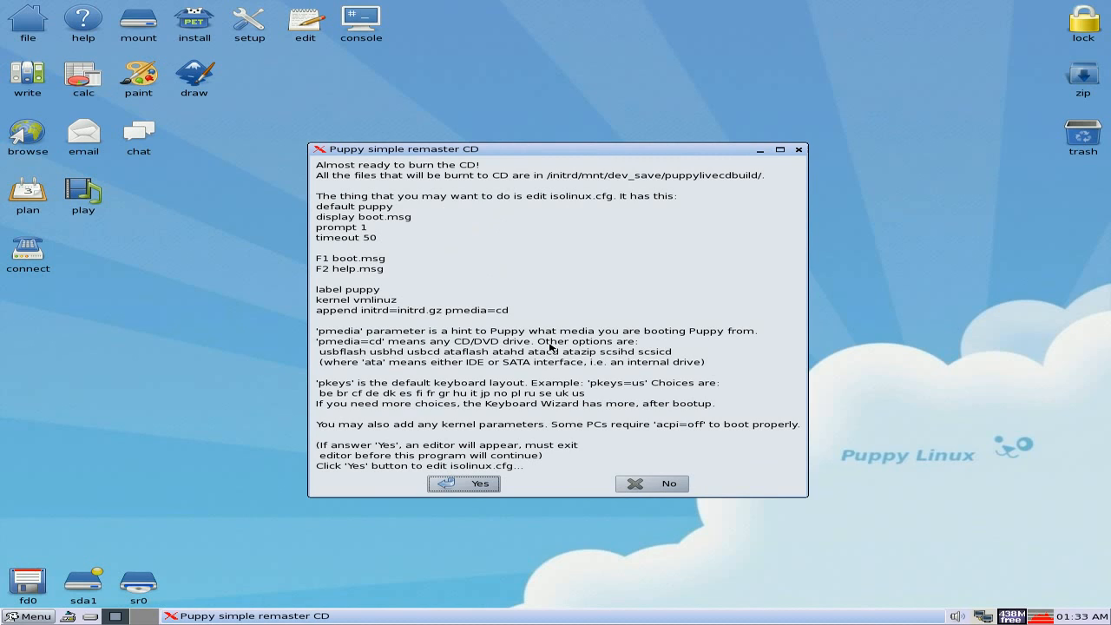
pyautogui.moveTo(580, 378)
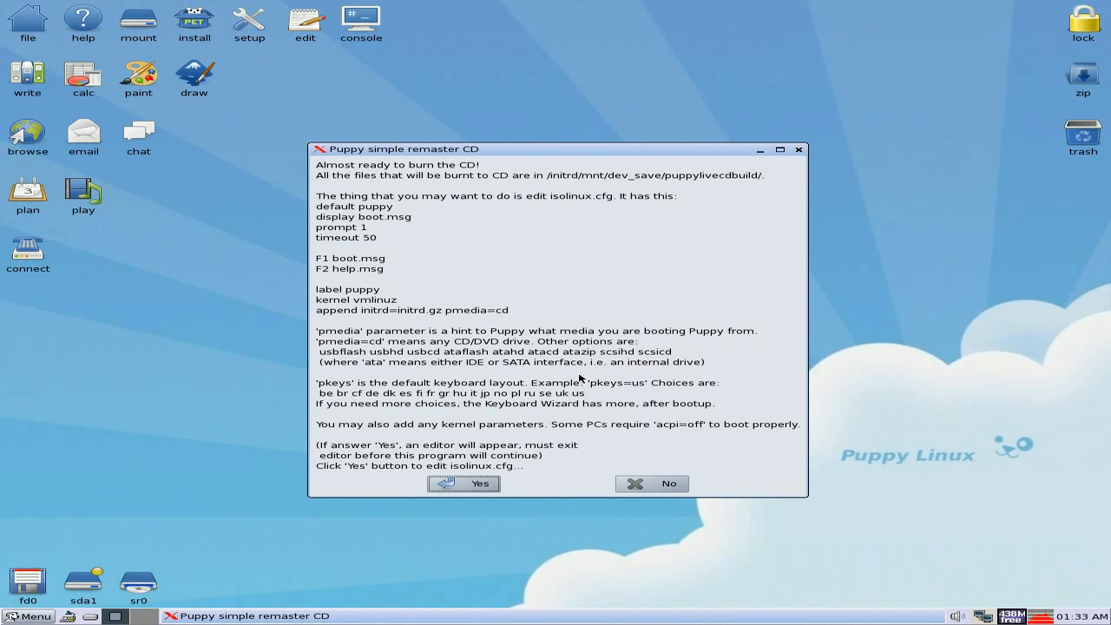
pyautogui.moveTo(528, 417)
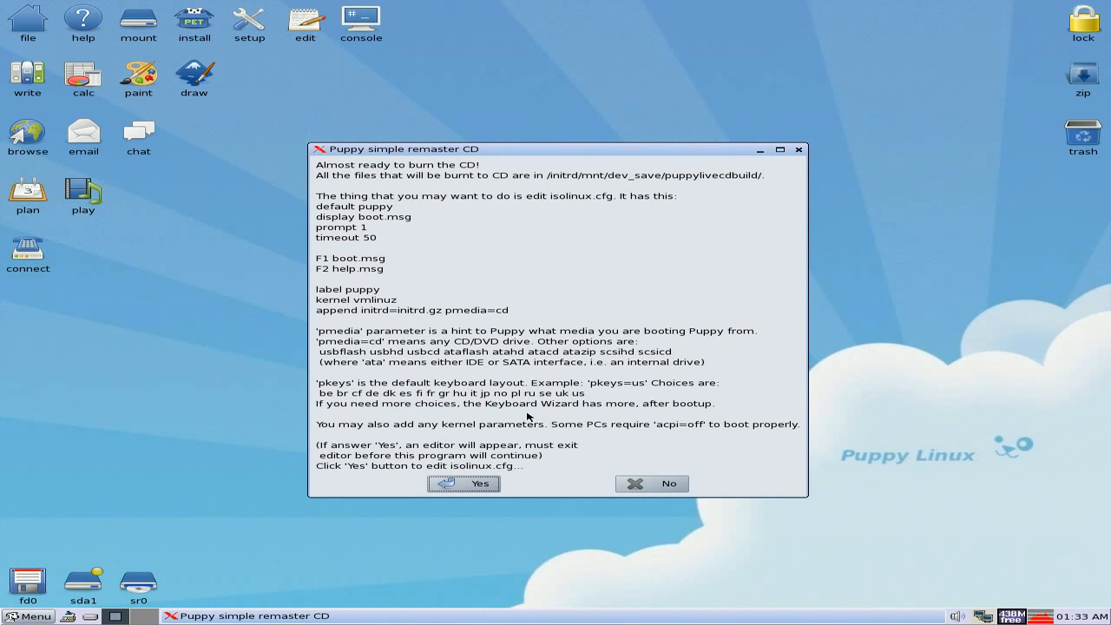
pyautogui.moveTo(604, 441)
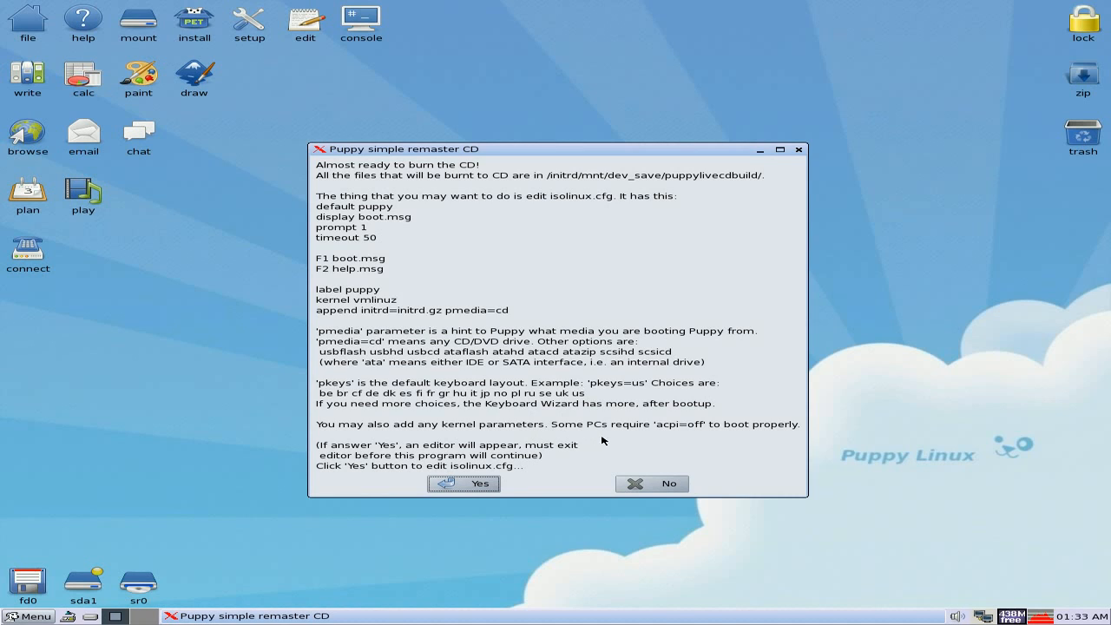
pyautogui.moveTo(511, 448)
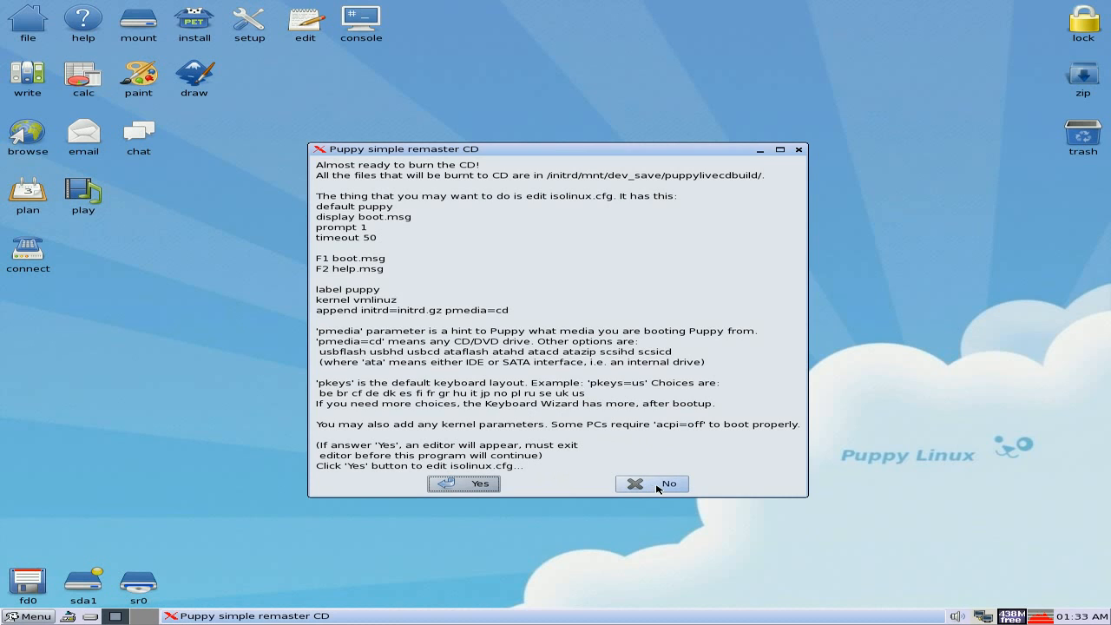
pyautogui.click(670, 482)
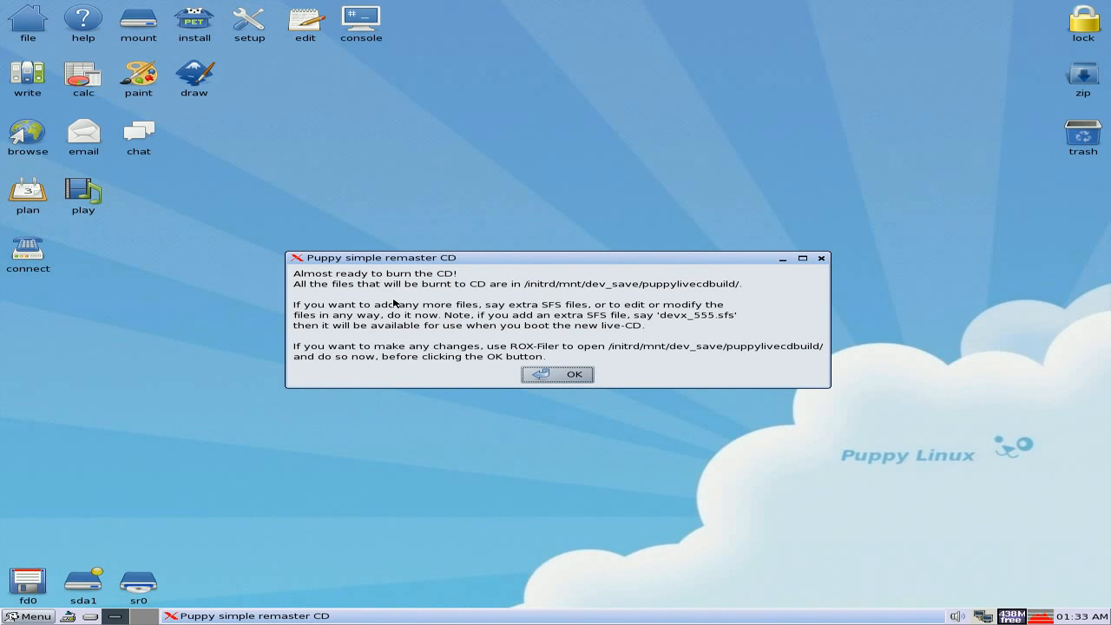
pyautogui.moveTo(490, 302)
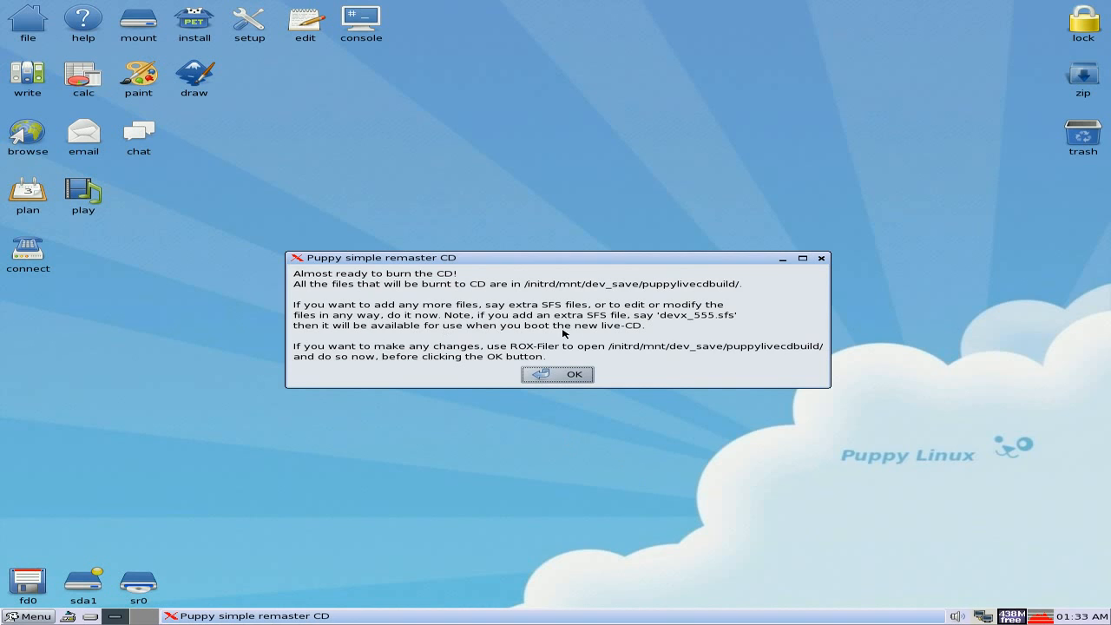
pyautogui.moveTo(709, 336)
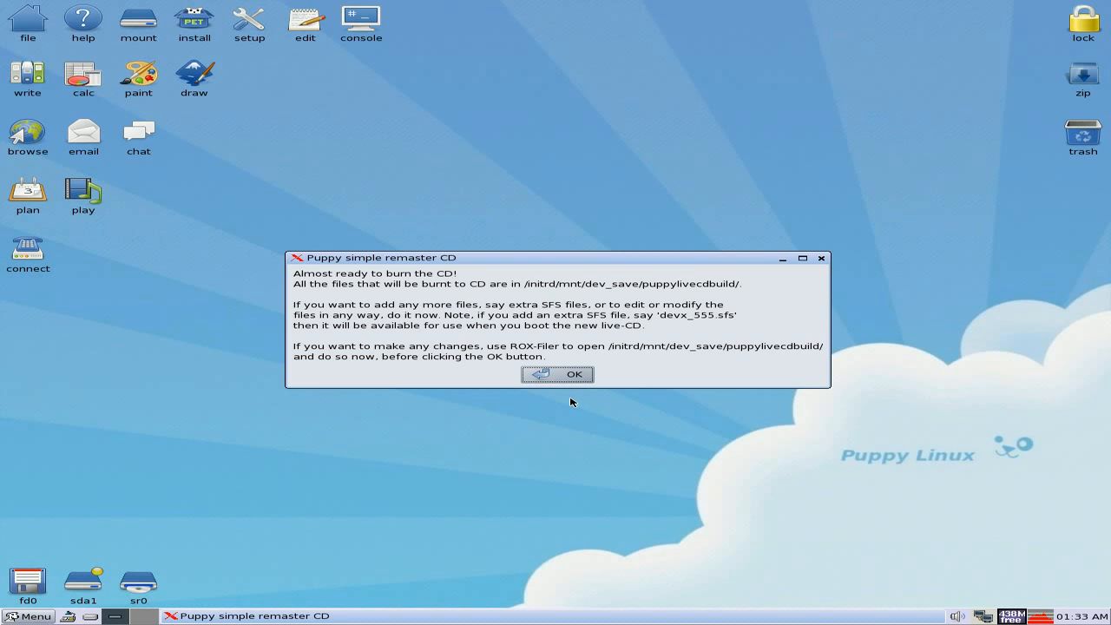
# Pass the pre-burn notice and decline burning directly to CD/DVD in favour of an ISO
pyautogui.click(559, 374)
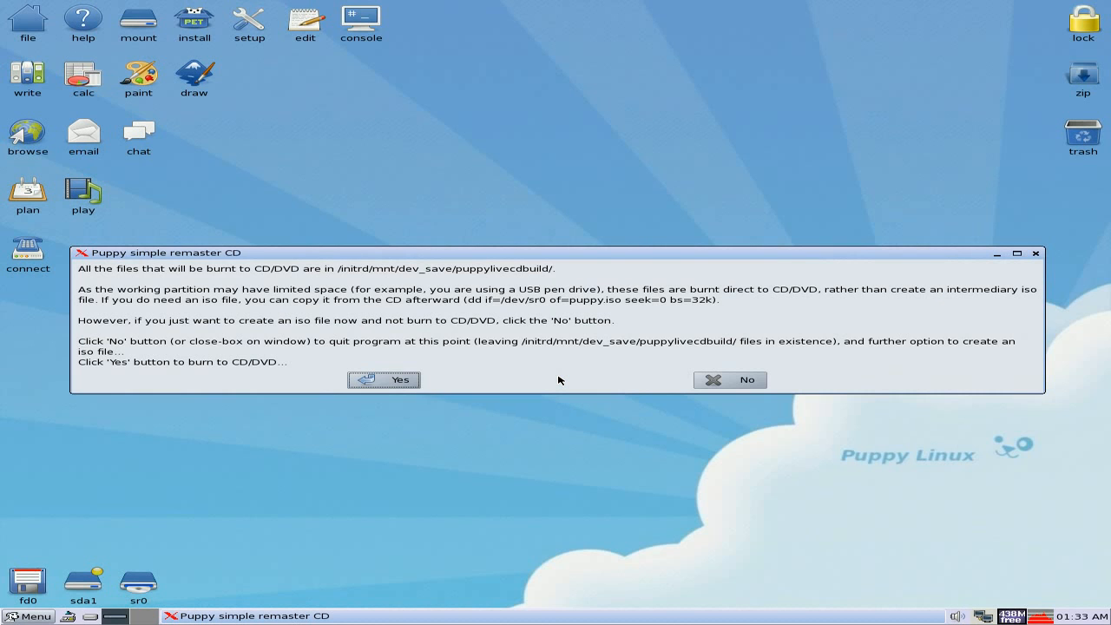
pyautogui.moveTo(420, 323)
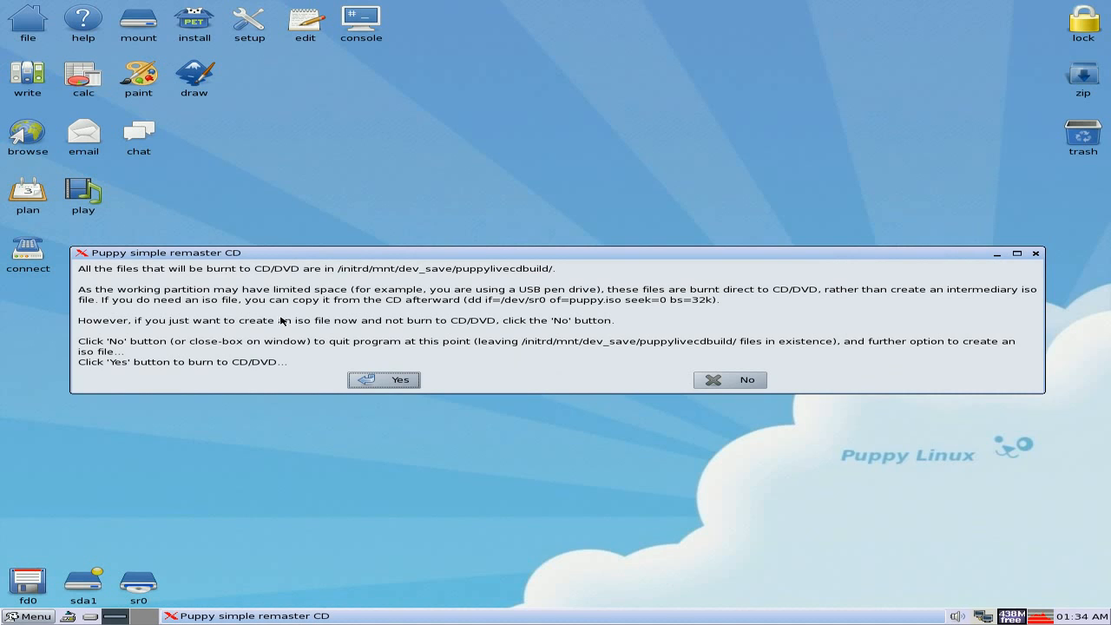
pyautogui.moveTo(350, 333)
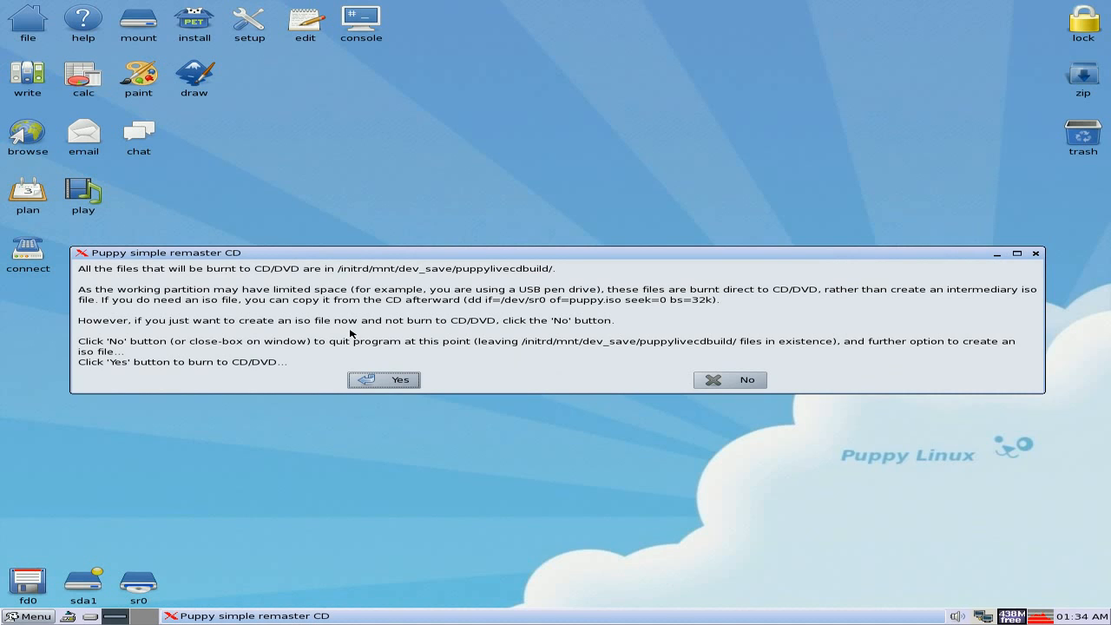
pyautogui.moveTo(496, 337)
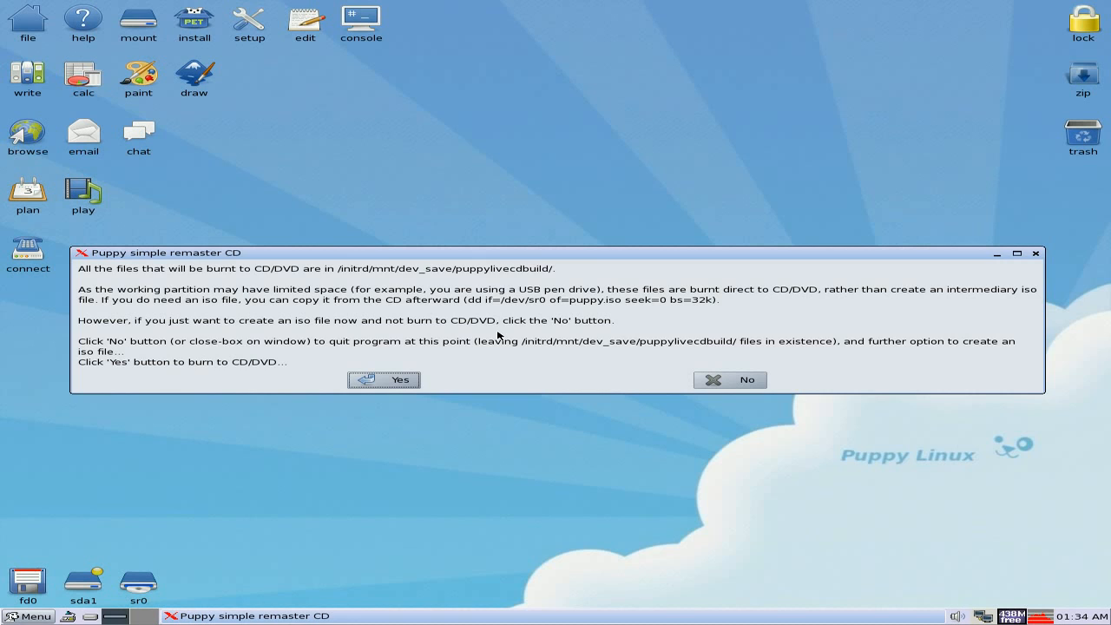
pyautogui.moveTo(729, 380)
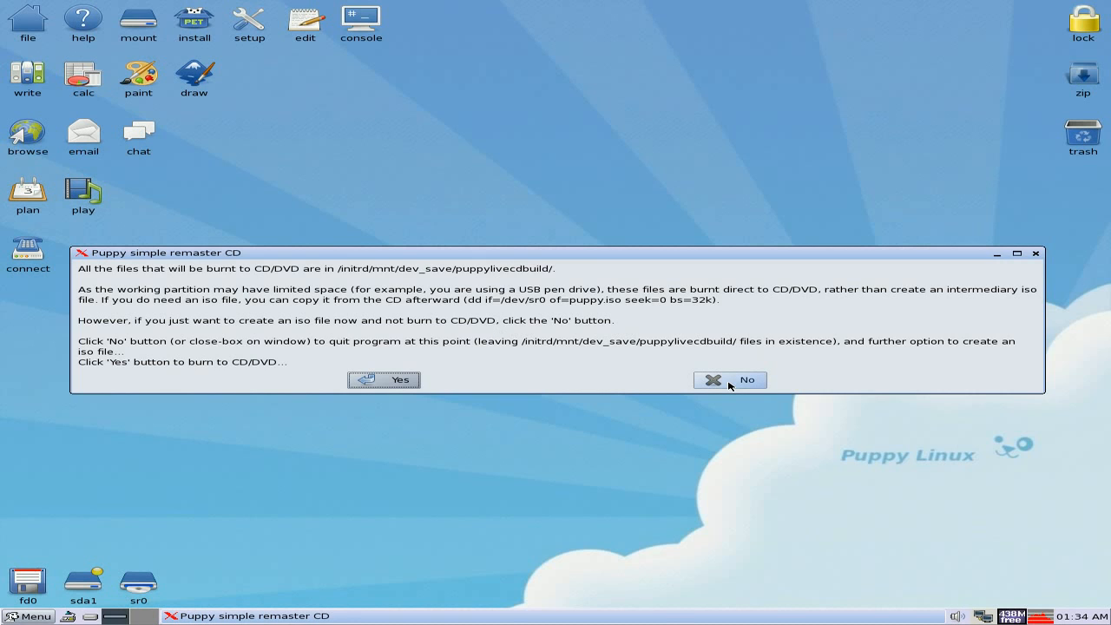
pyautogui.click(729, 378)
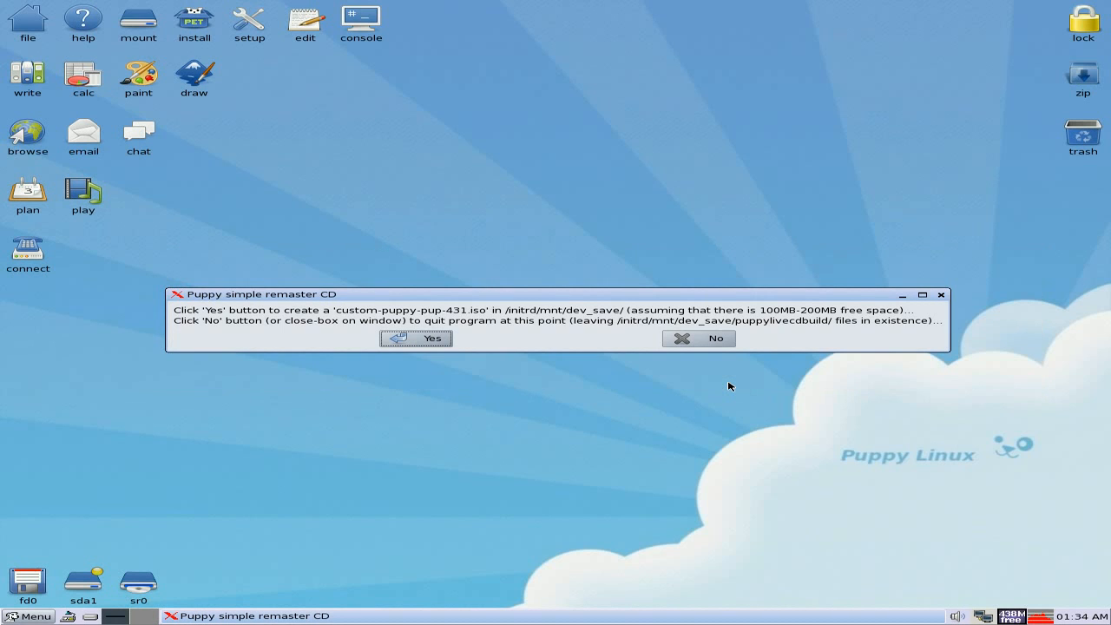
pyautogui.moveTo(549, 397)
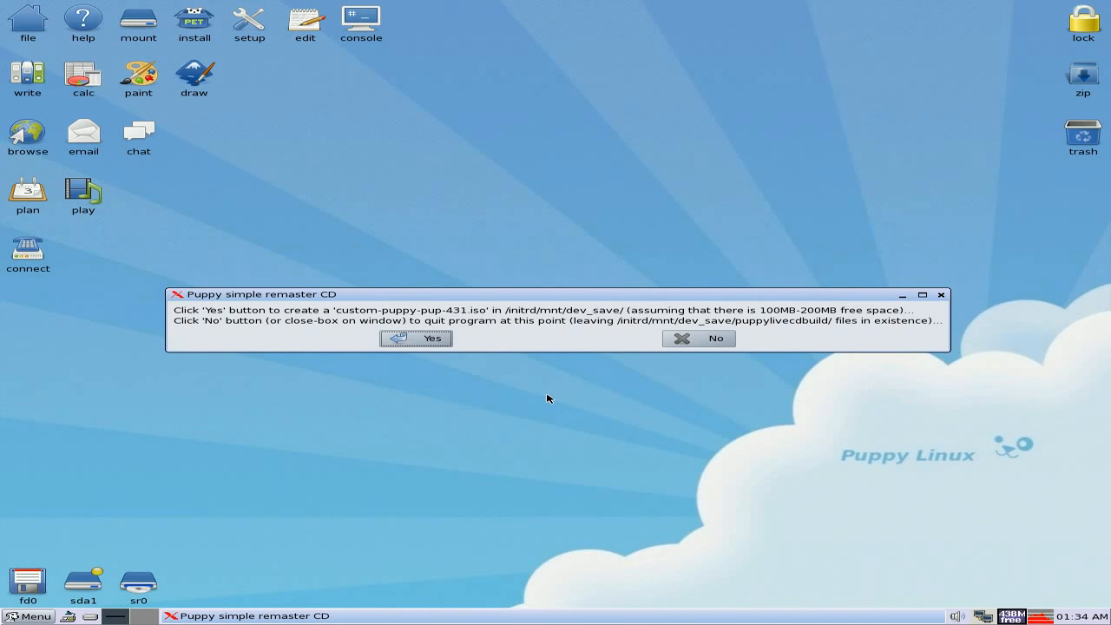
pyautogui.moveTo(510, 398)
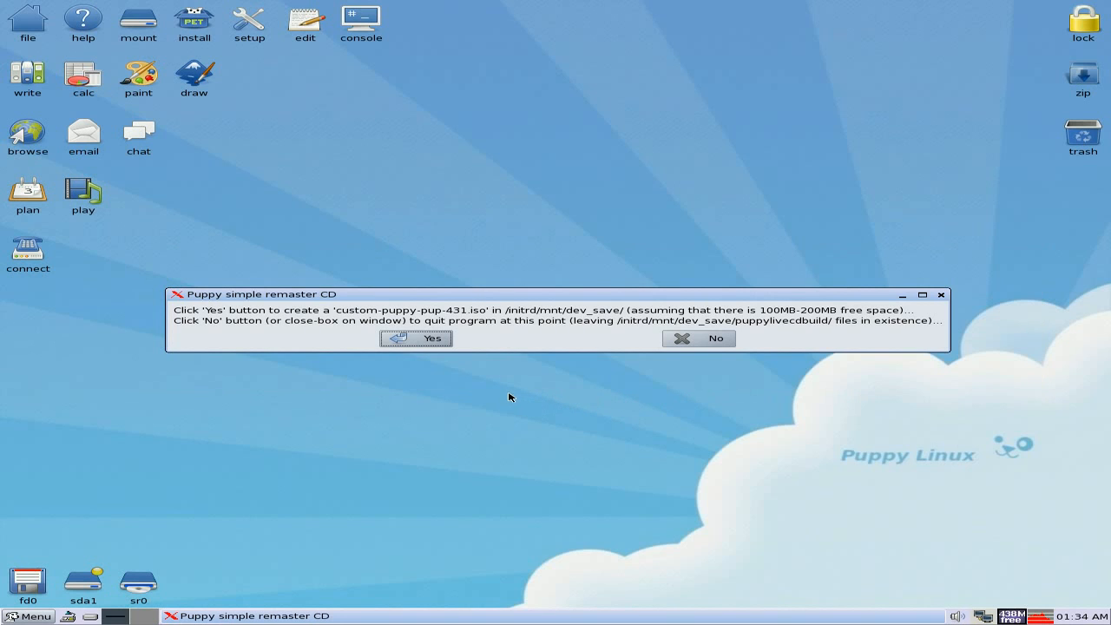
pyautogui.moveTo(434, 363)
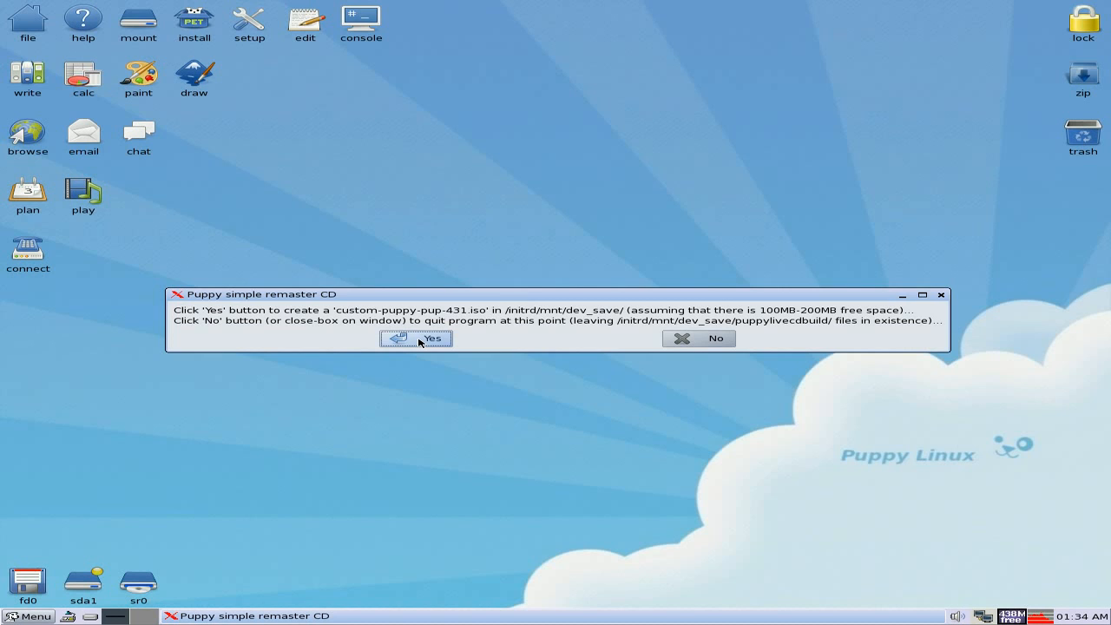
# Create custom-puppy-pup-431.iso in /initrd/mnt/dev_save/
pyautogui.click(430, 338)
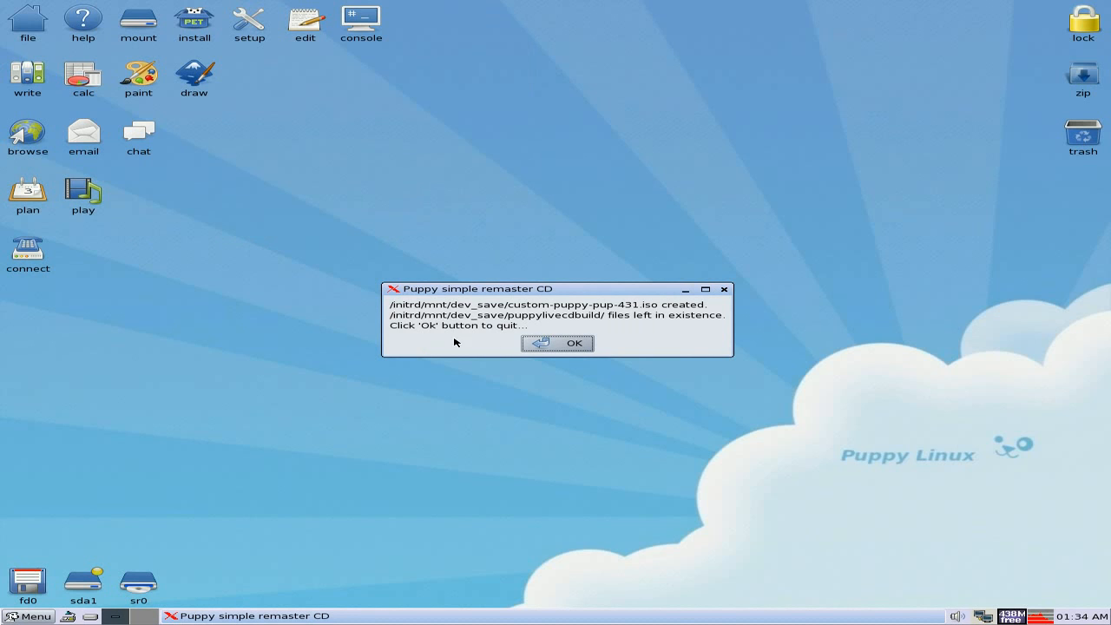
pyautogui.moveTo(636, 330)
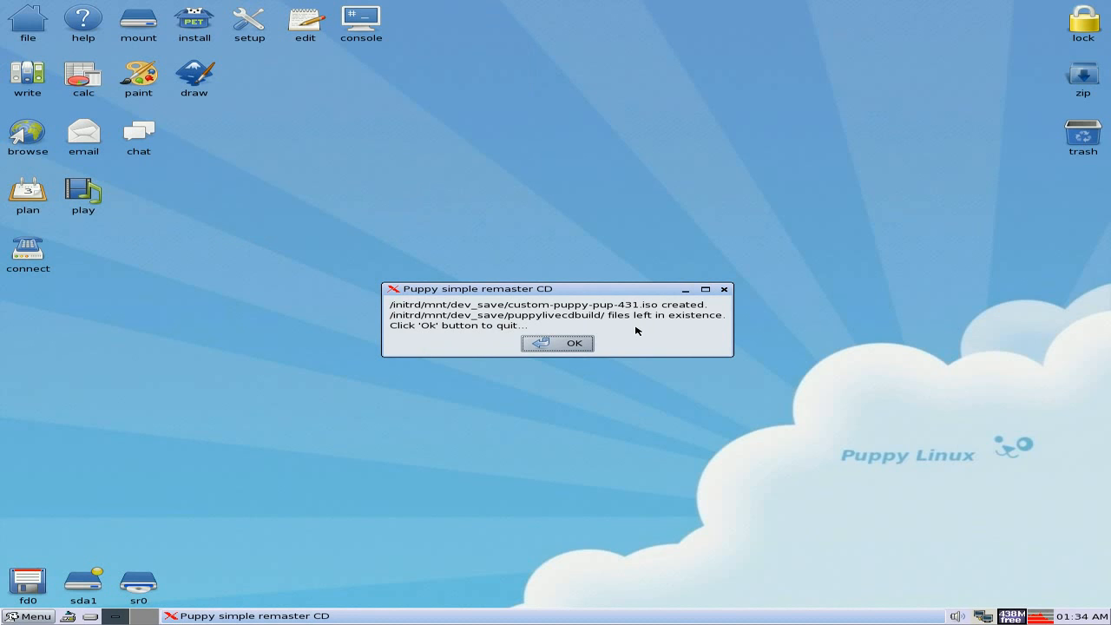
pyautogui.moveTo(623, 335)
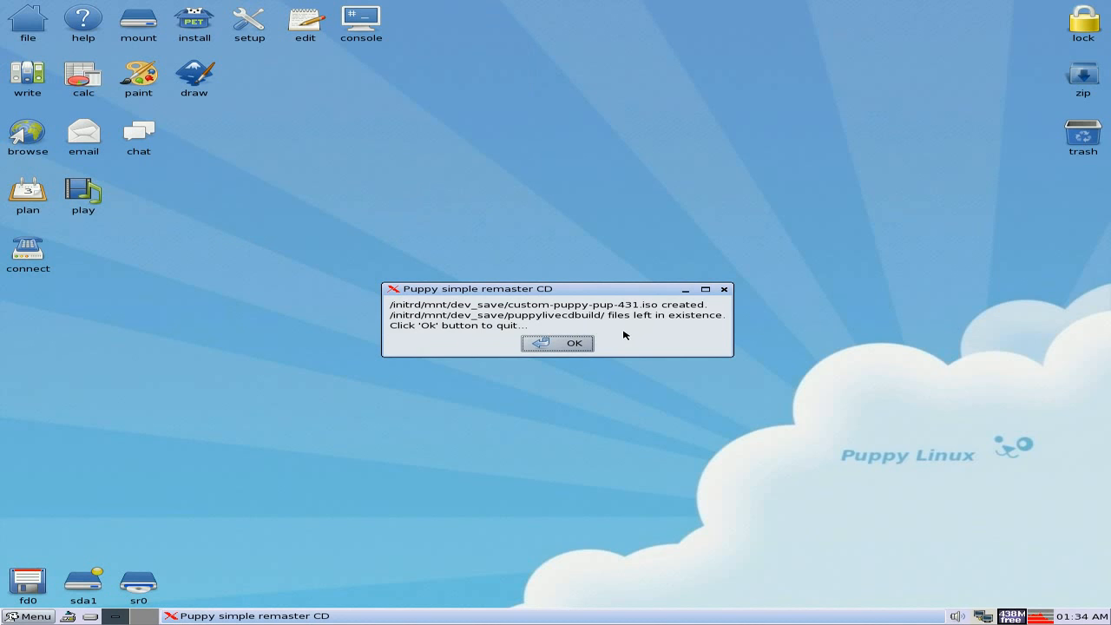